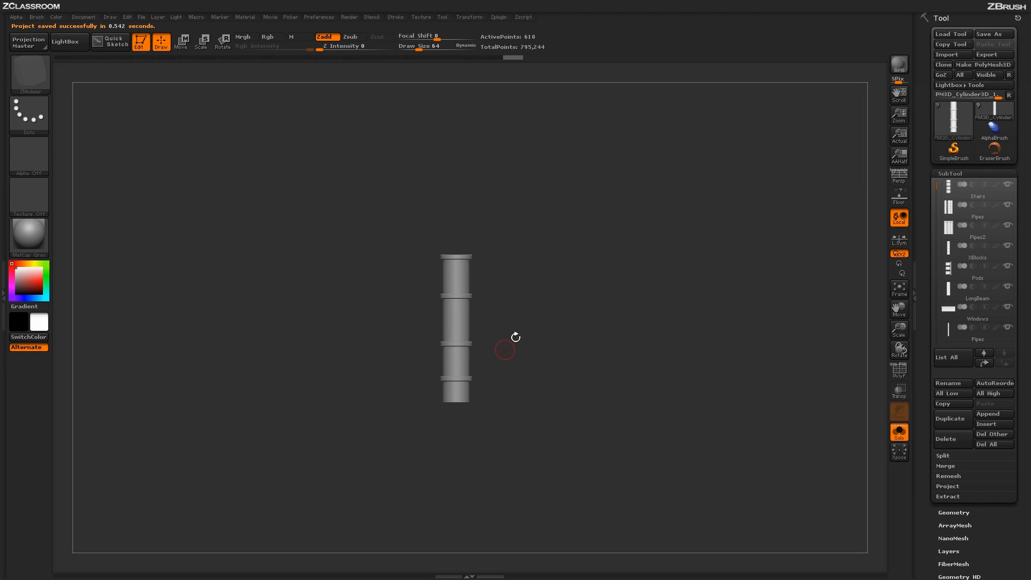
{"action": "mouse_move", "coordinate": [513, 317]}
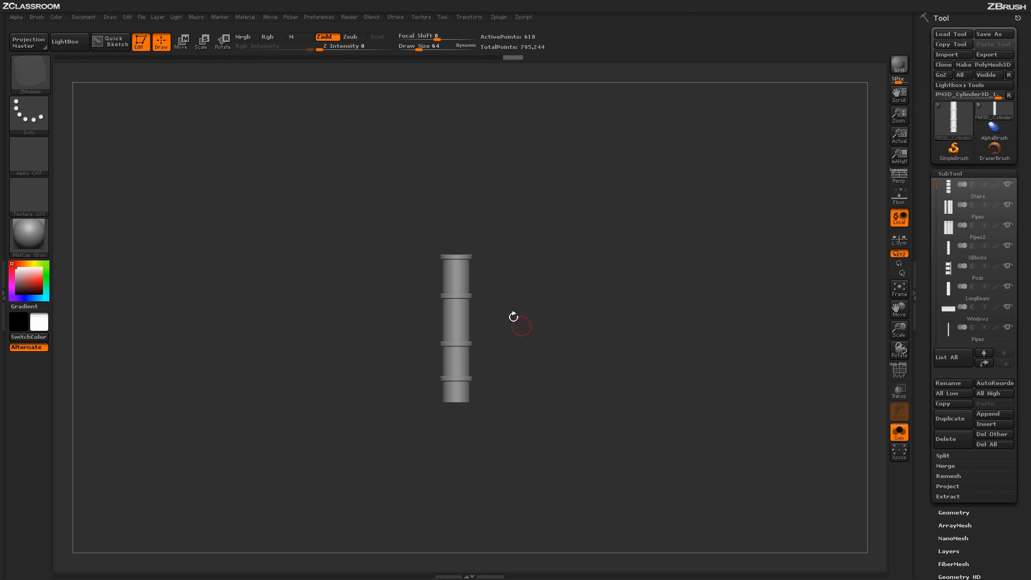
{"action": "mouse_move", "coordinate": [588, 404]}
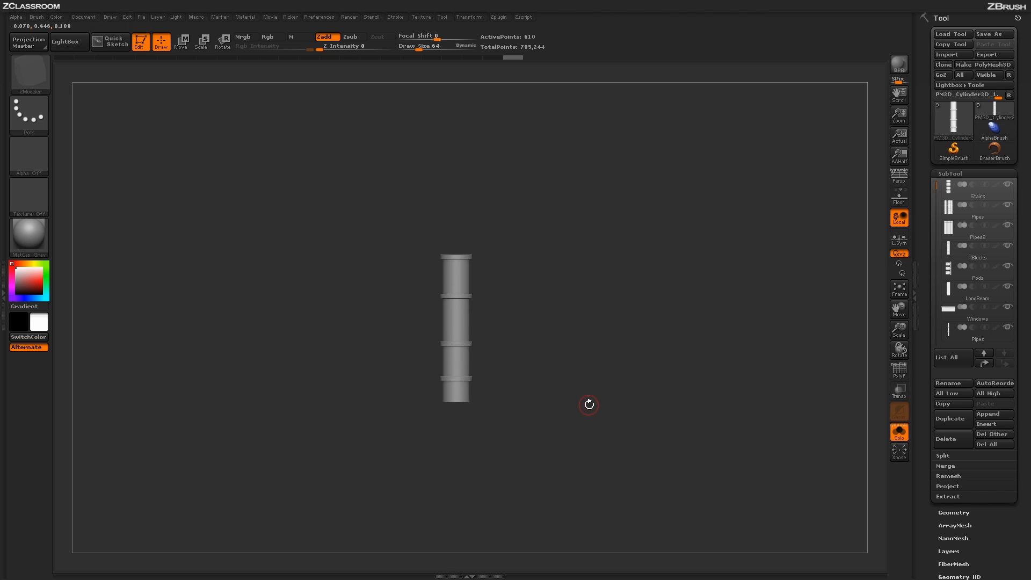
{"action": "mouse_move", "coordinate": [719, 413]}
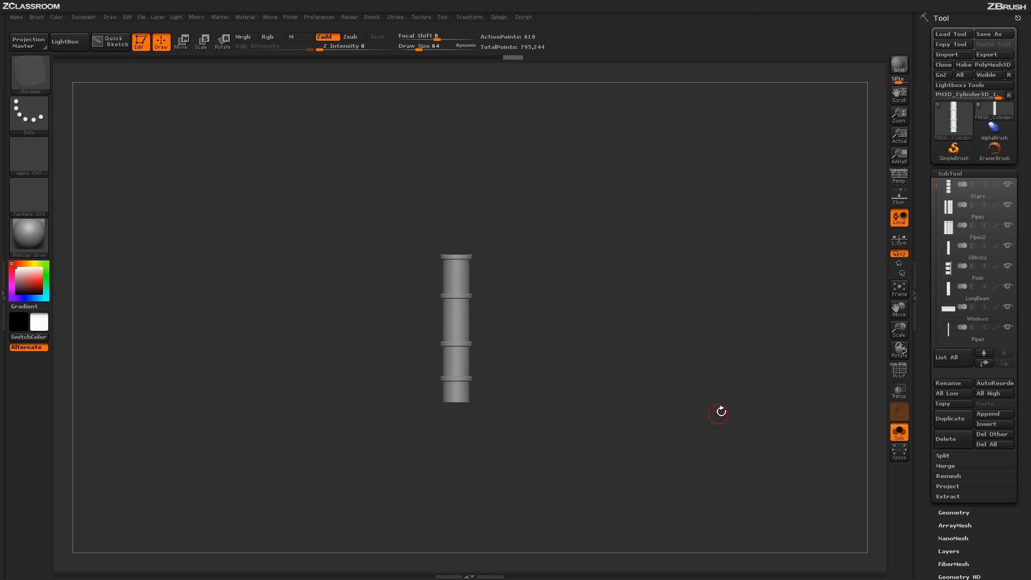
{"action": "mouse_move", "coordinate": [700, 419]}
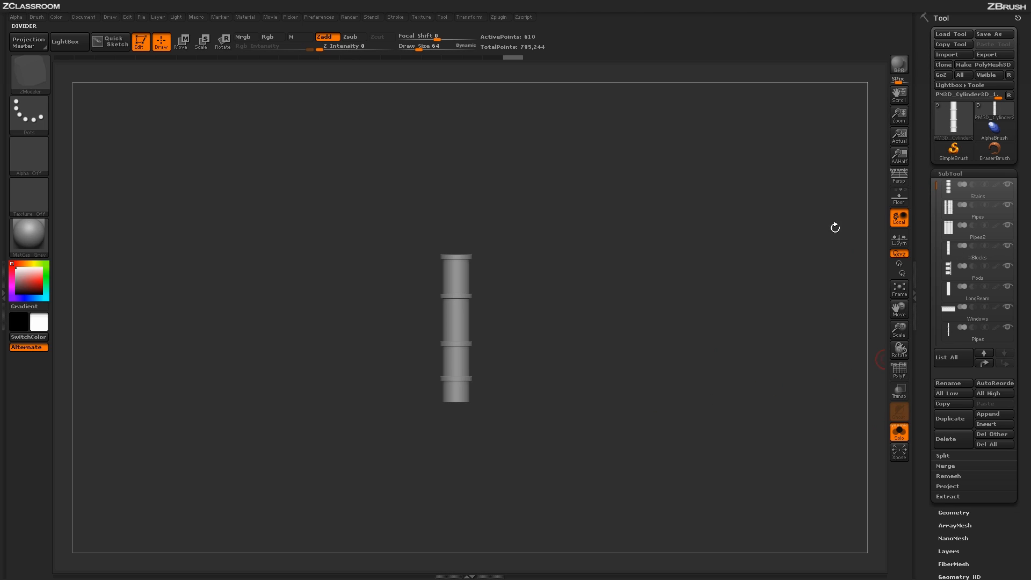
{"action": "mouse_move", "coordinate": [640, 396]}
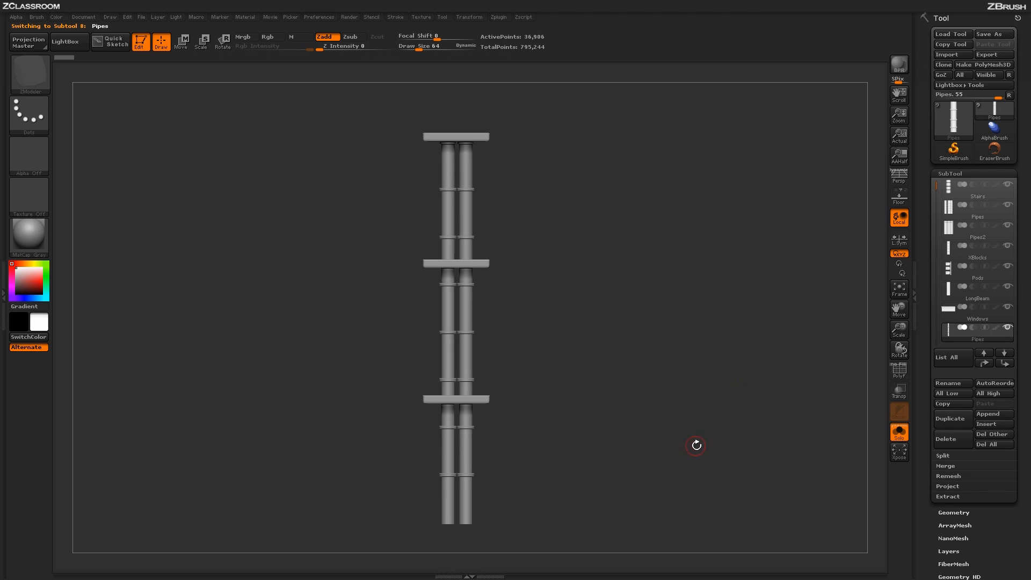
{"action": "mouse_move", "coordinate": [647, 424]}
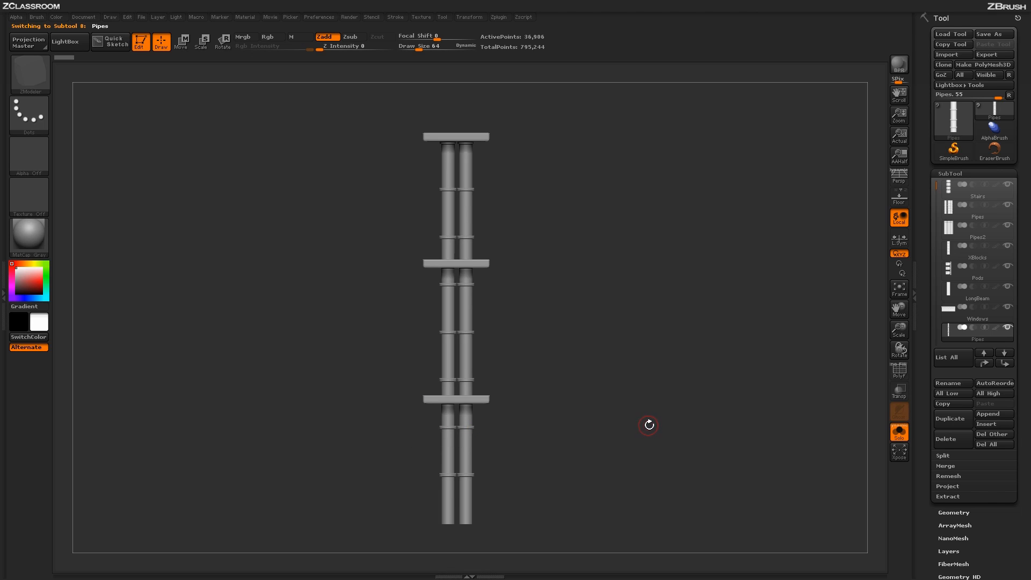
{"action": "mouse_move", "coordinate": [658, 424]}
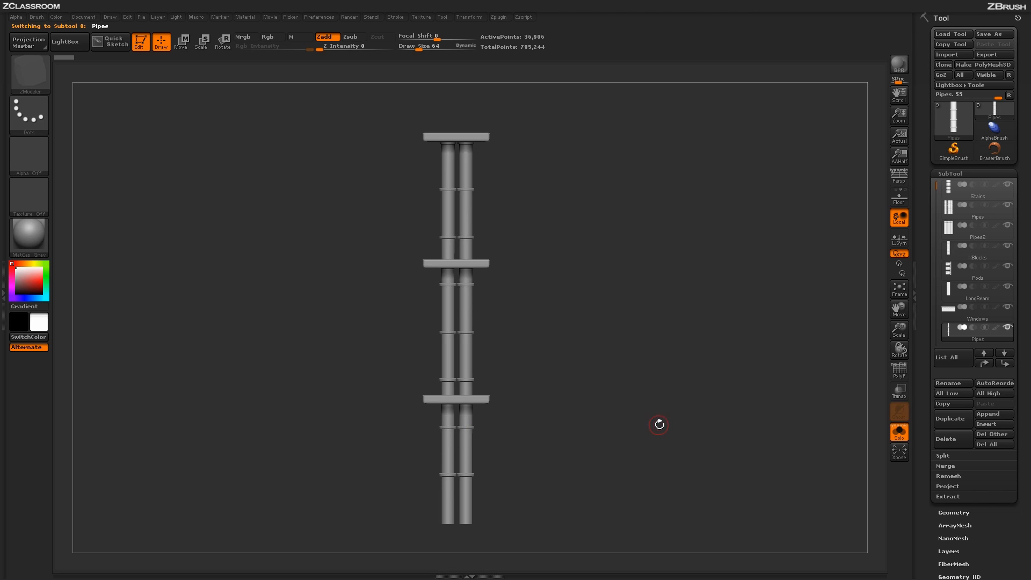
Step: Preview the long beam, blocks, triple pipes and stairs pieces, then return to the cylinder
{"action": "left_click", "coordinate": [973, 319]}
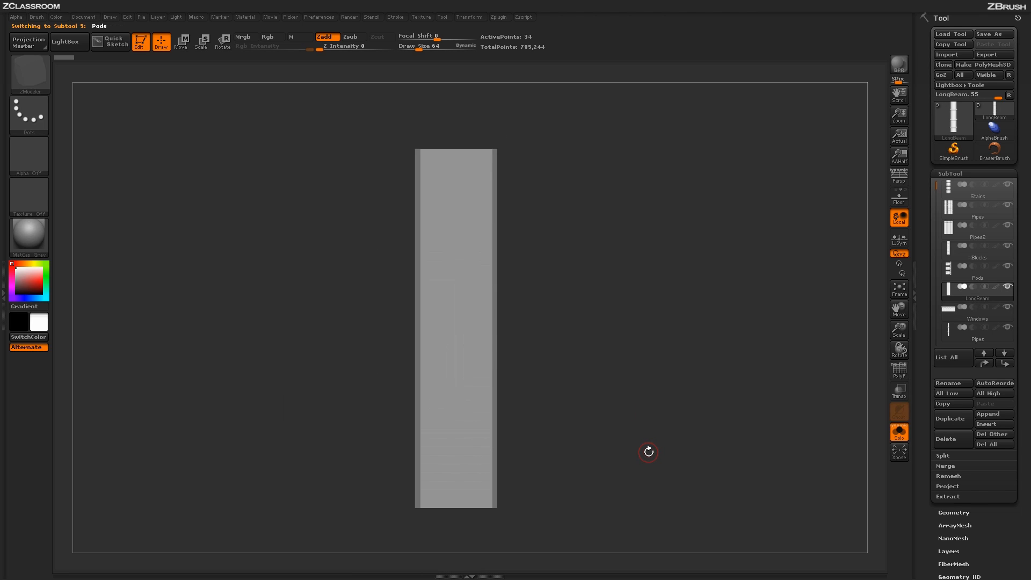
{"action": "left_click", "coordinate": [976, 250]}
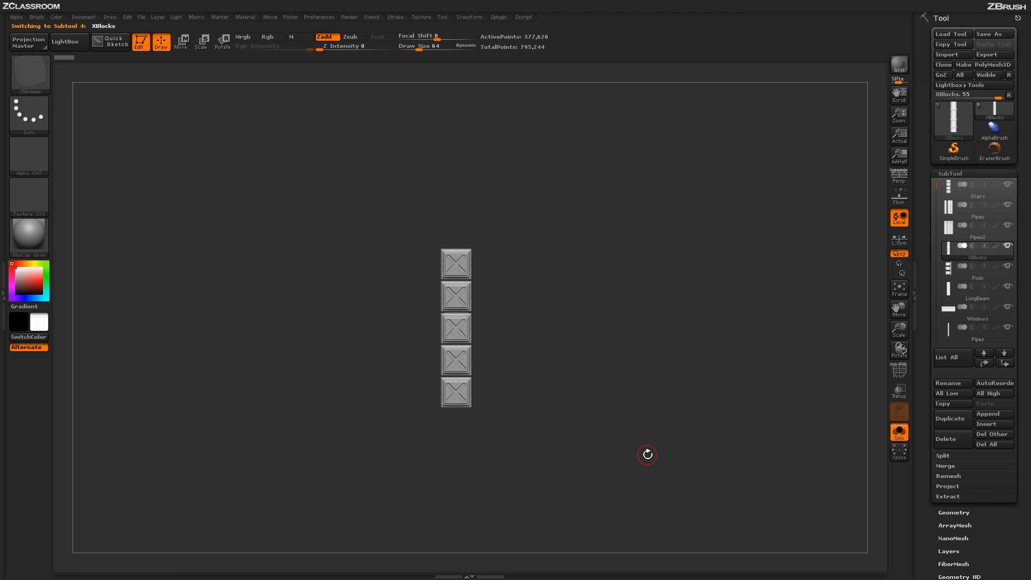
{"action": "left_click", "coordinate": [977, 216]}
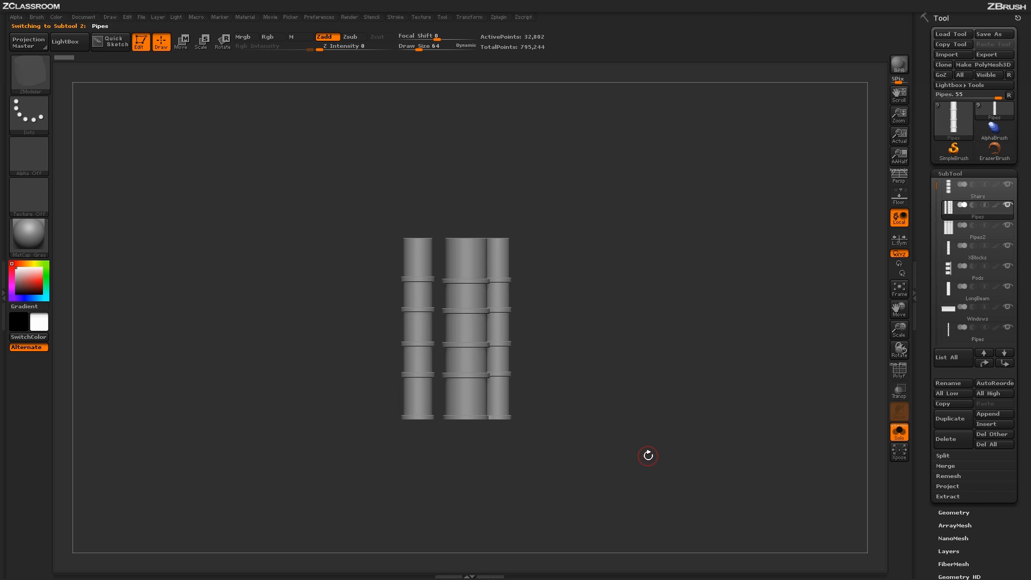
{"action": "left_click", "coordinate": [977, 186]}
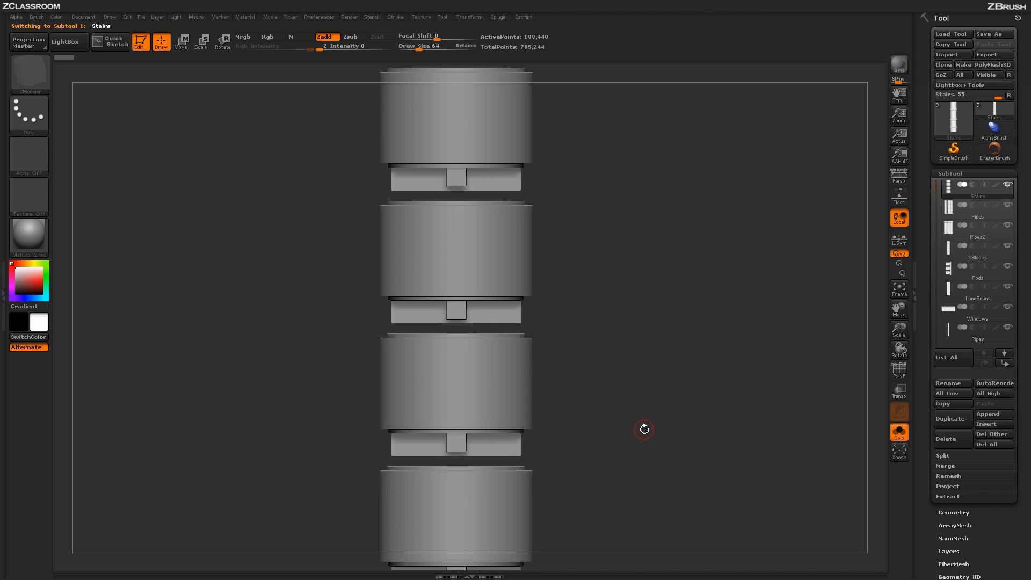
{"action": "left_click", "coordinate": [977, 288]}
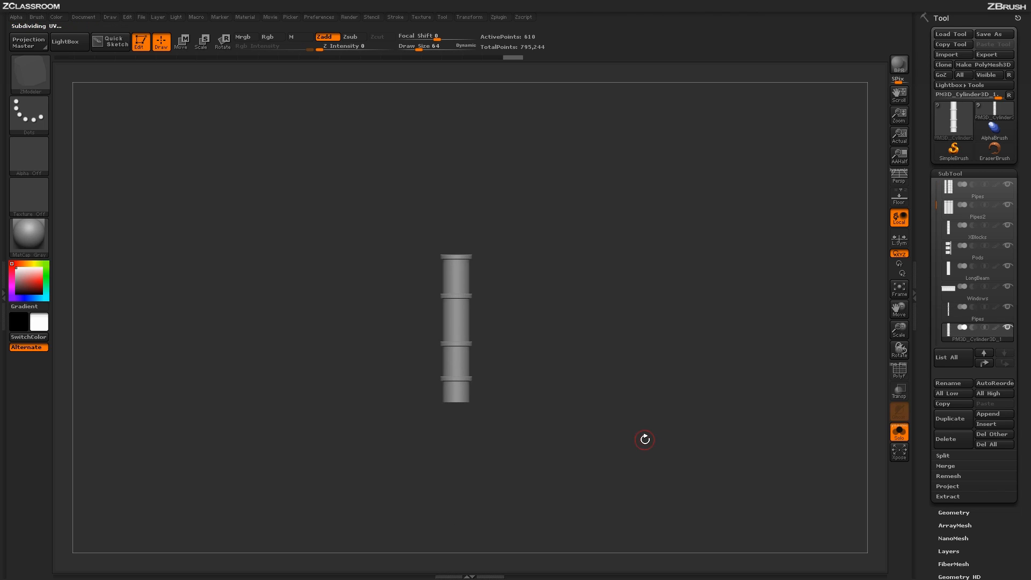
{"action": "scroll", "scroll_direction": "up", "scroll_amount": 3}
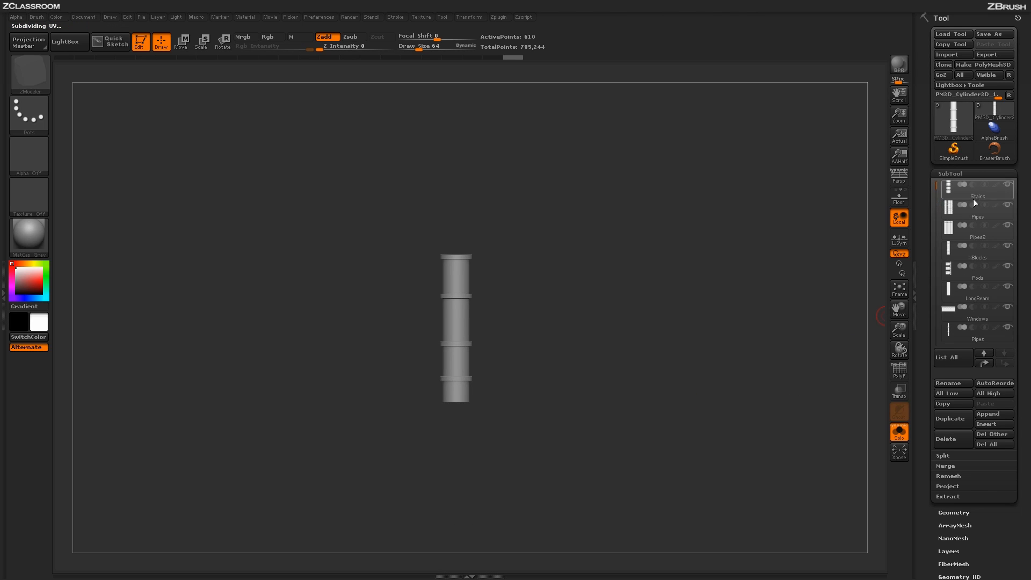
{"action": "mouse_move", "coordinate": [607, 359]}
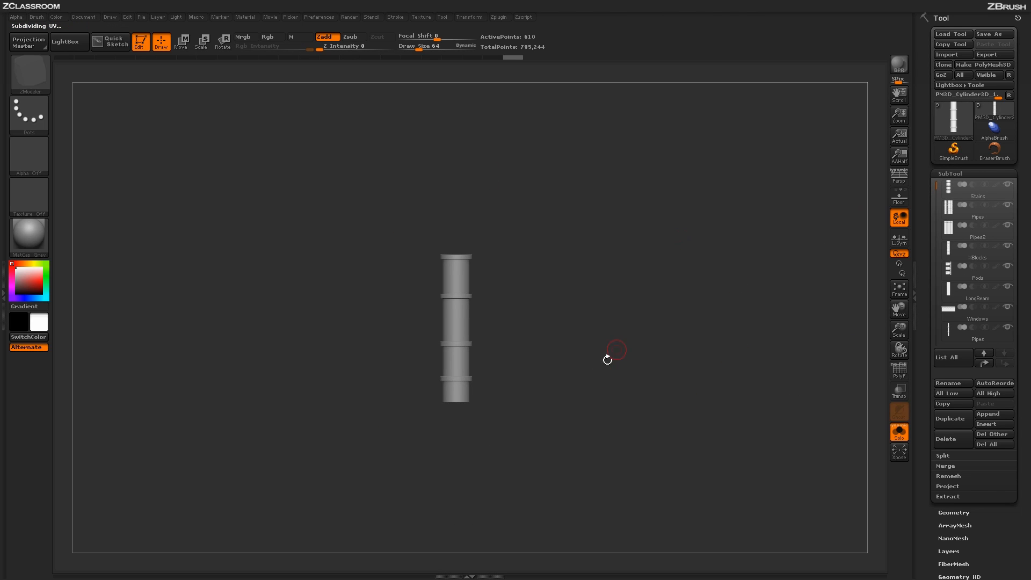
{"action": "mouse_move", "coordinate": [507, 355]}
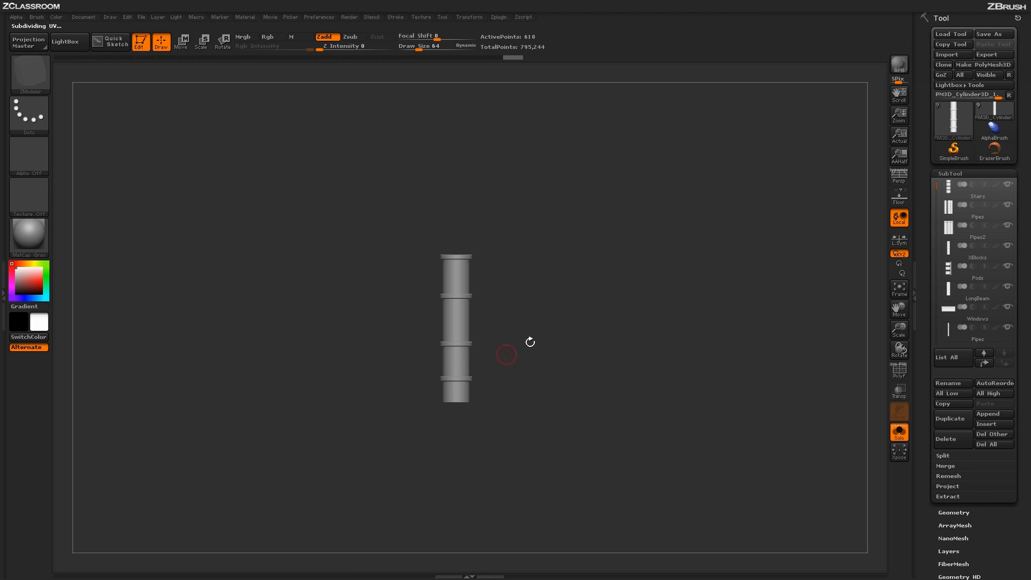
{"action": "mouse_move", "coordinate": [518, 386]}
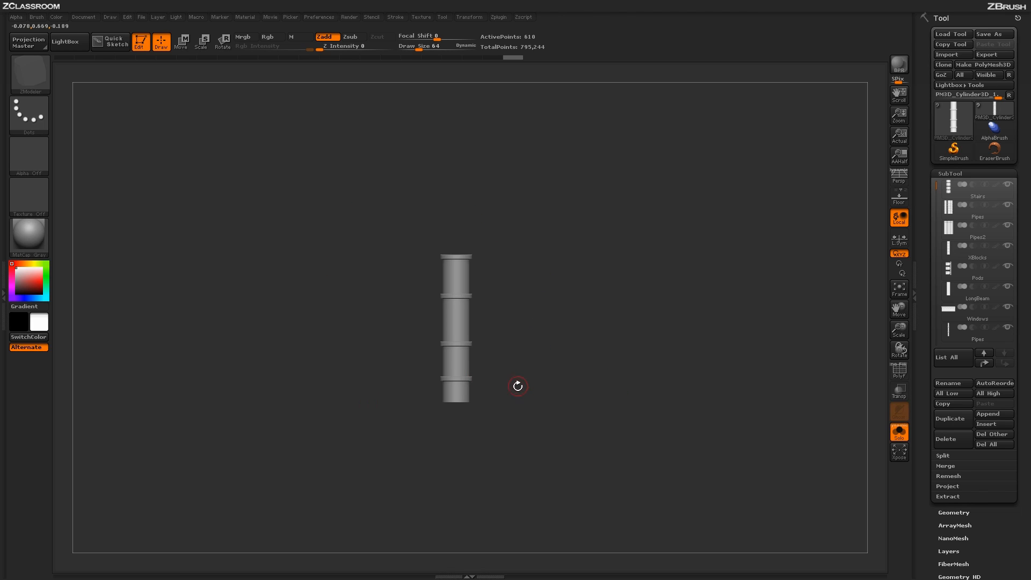
{"action": "mouse_move", "coordinate": [606, 267]}
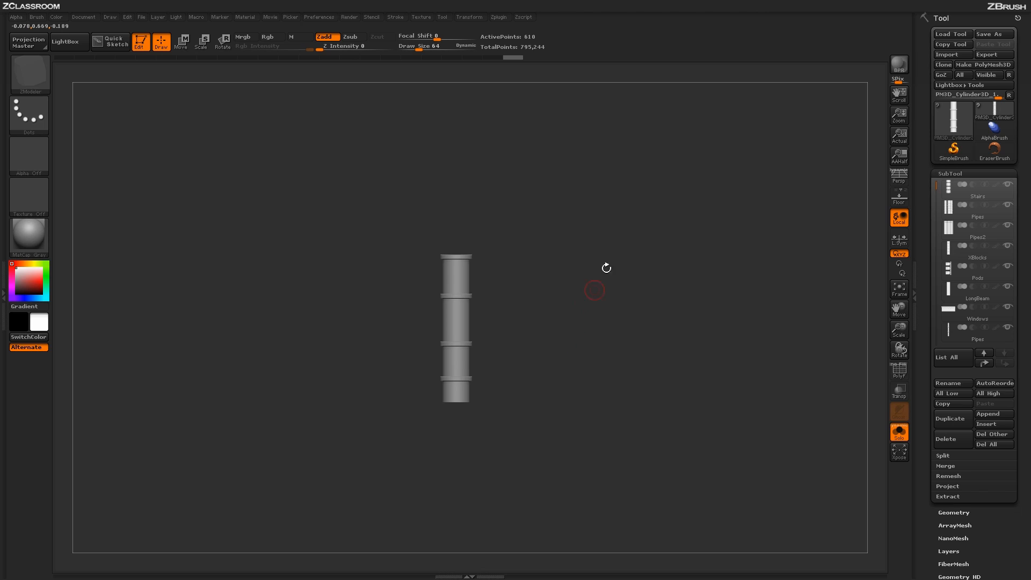
{"action": "mouse_move", "coordinate": [580, 360]}
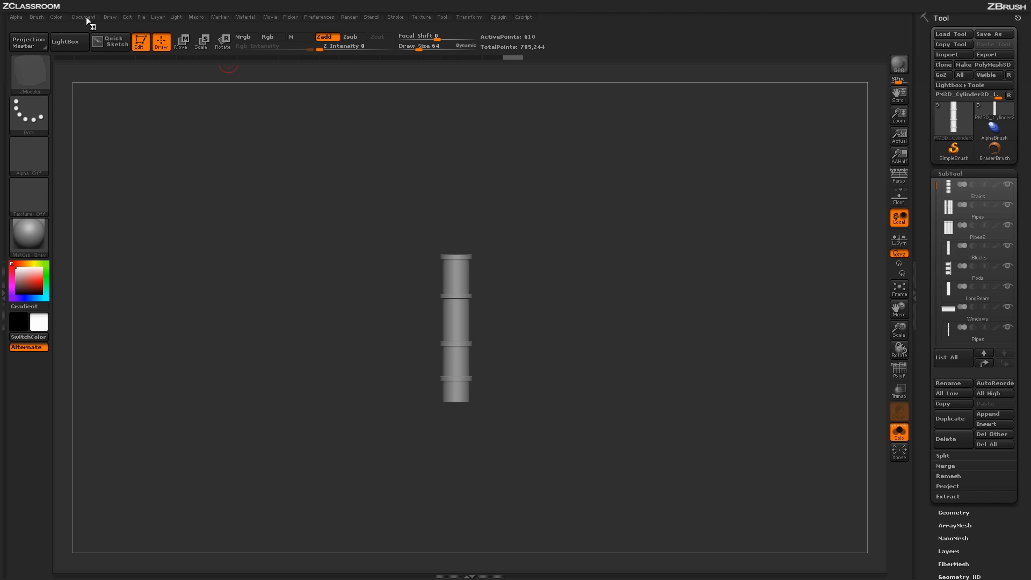
Step: Set the document Width and Height to 1024 and apply the resize
{"action": "left_click", "coordinate": [83, 17]}
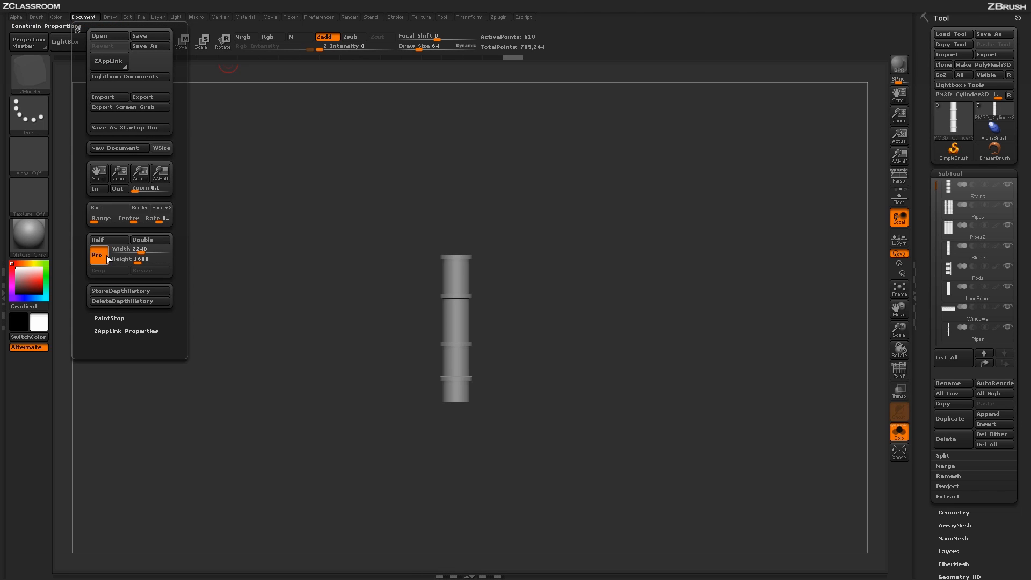
{"action": "mouse_move", "coordinate": [99, 258]}
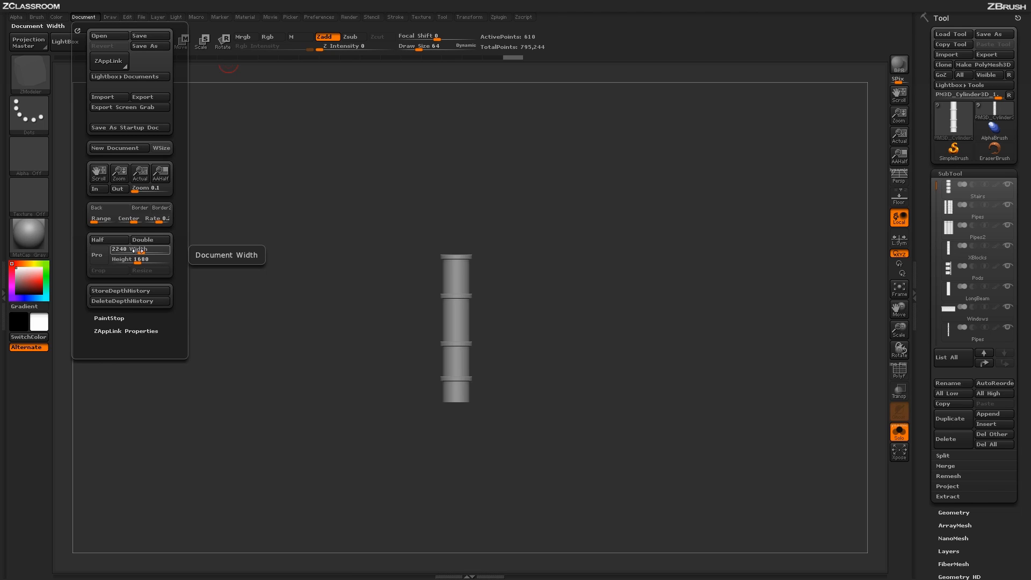
{"action": "left_click", "coordinate": [139, 249]}
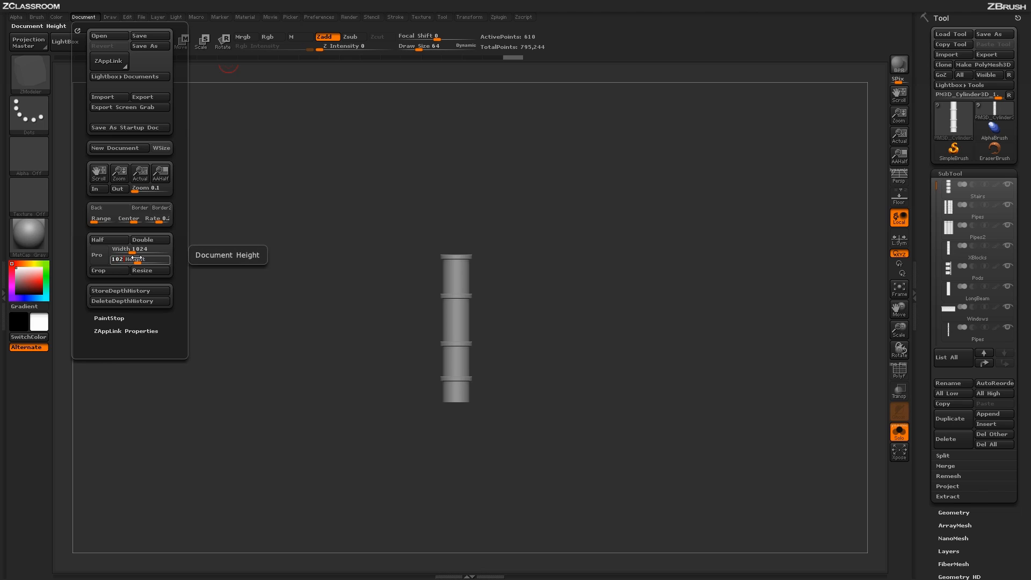
{"action": "left_click", "coordinate": [129, 248]}
{"action": "type", "text": "4"}
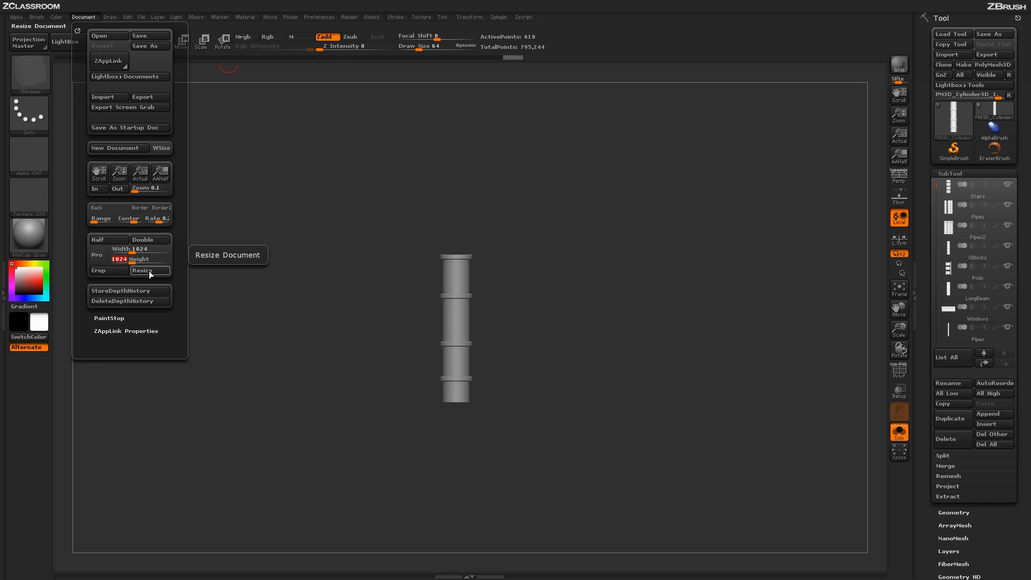
{"action": "left_click", "coordinate": [150, 270]}
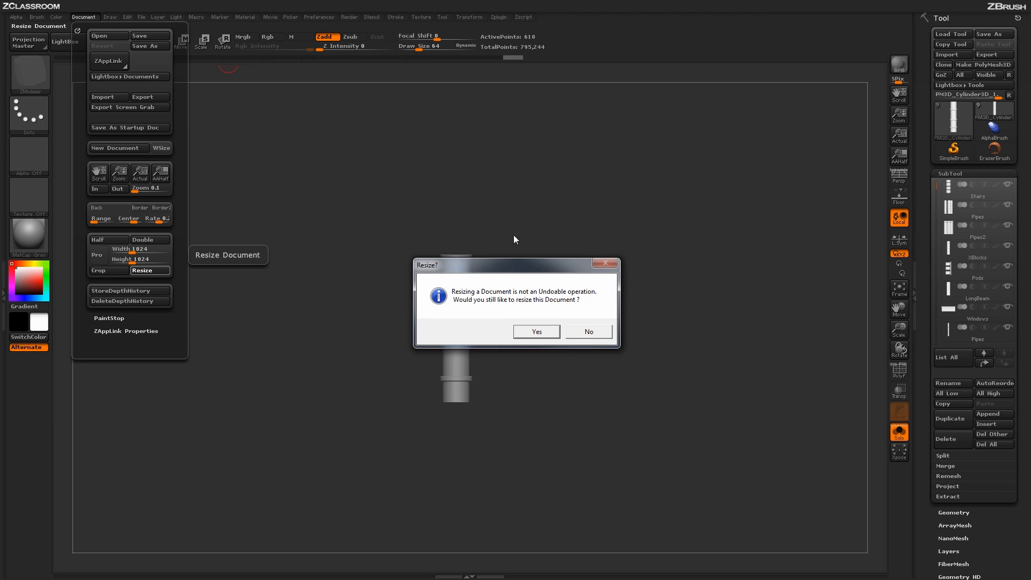
{"action": "mouse_move", "coordinate": [521, 358]}
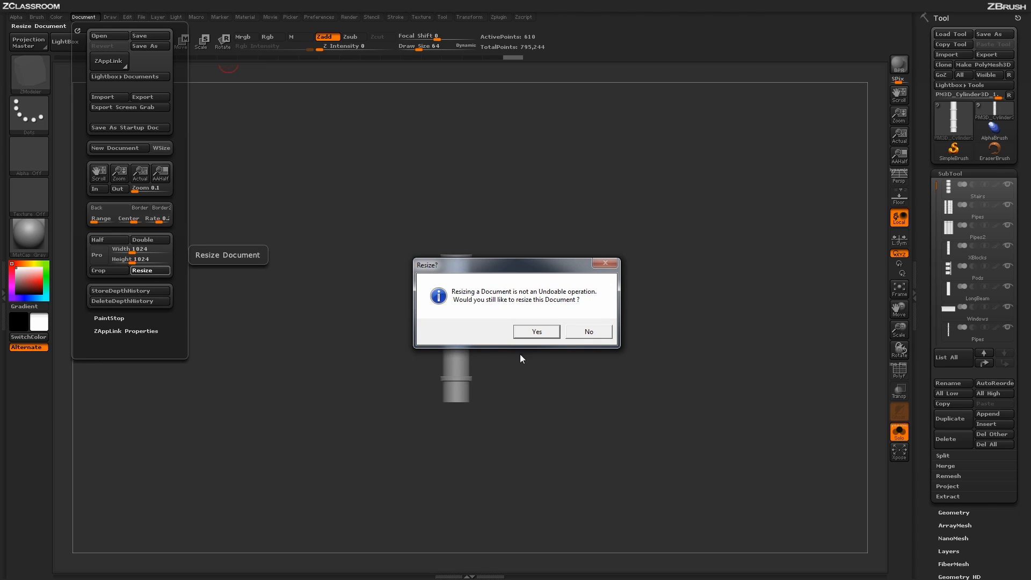
{"action": "mouse_move", "coordinate": [554, 307]}
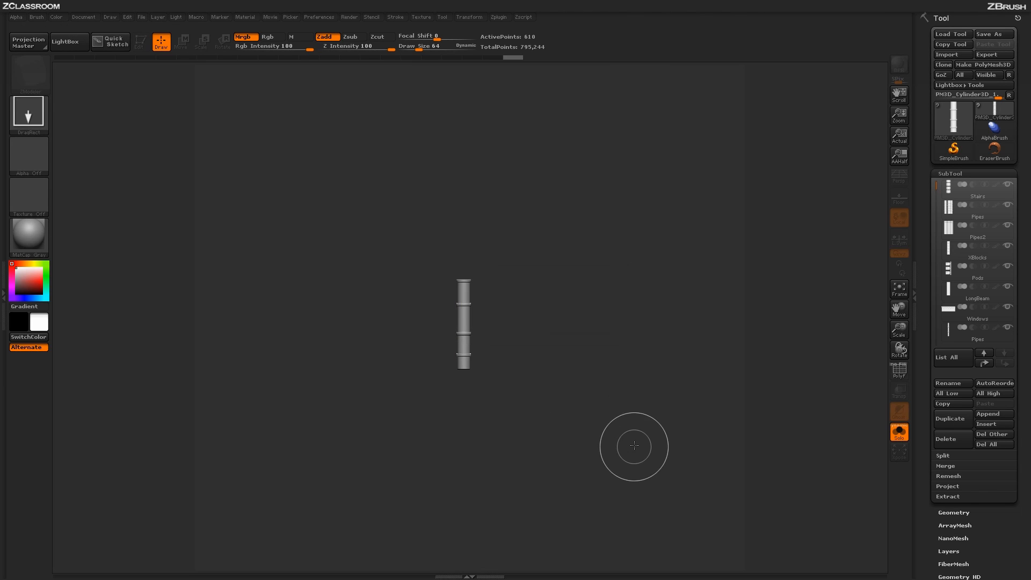
{"action": "mouse_move", "coordinate": [202, 313]}
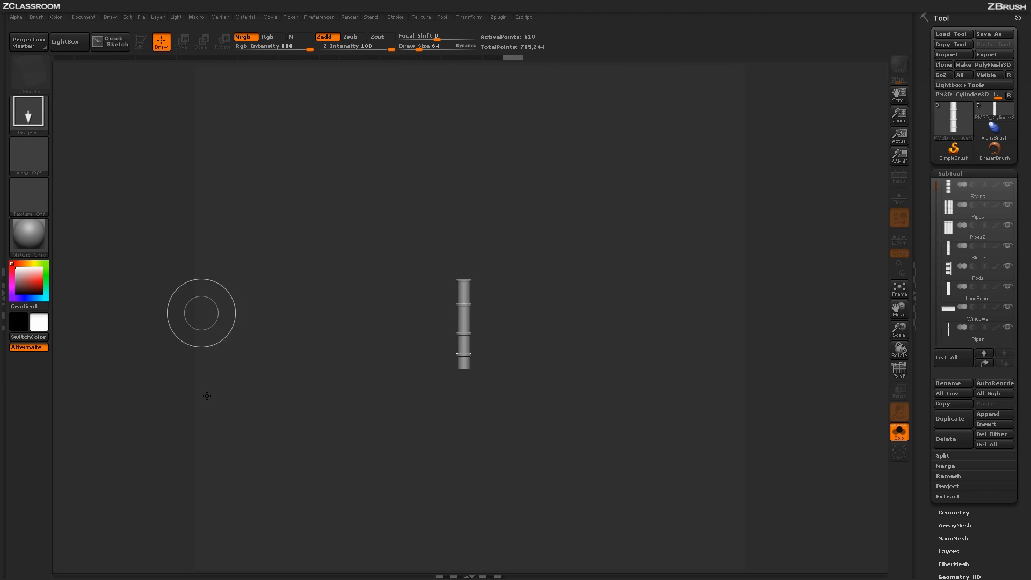
{"action": "mouse_move", "coordinate": [636, 190]}
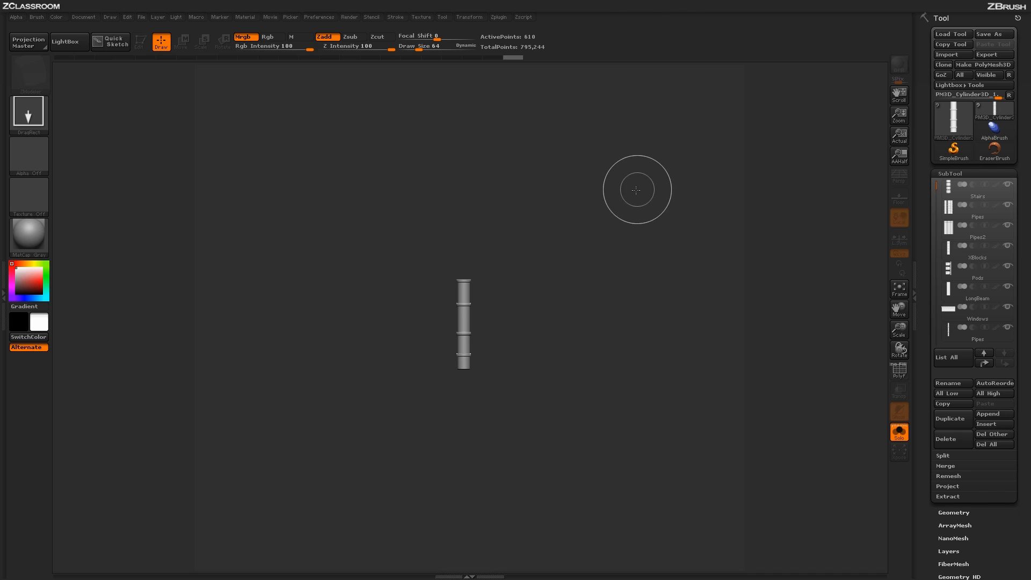
{"action": "mouse_move", "coordinate": [597, 326]}
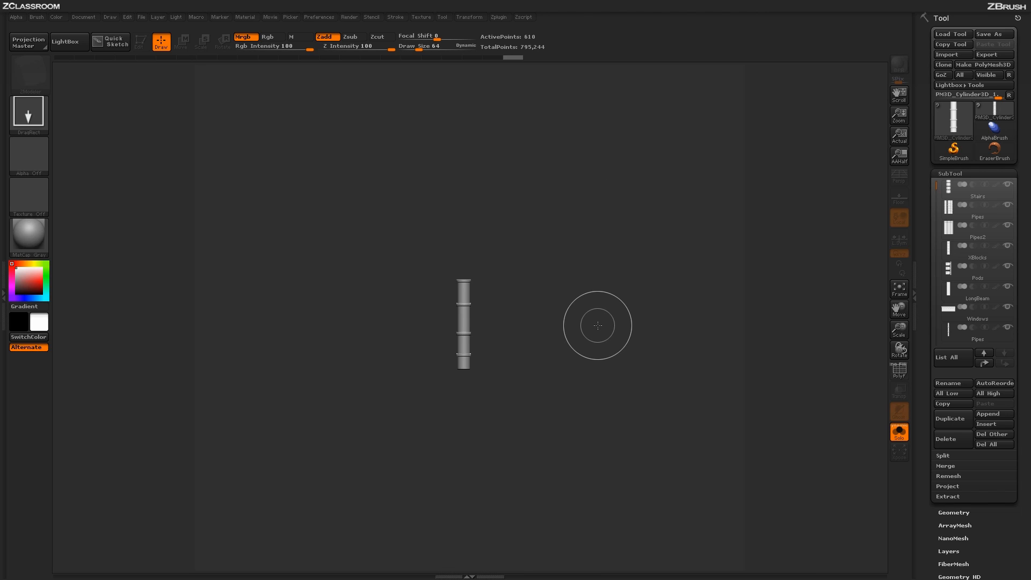
{"action": "mouse_move", "coordinate": [603, 323]}
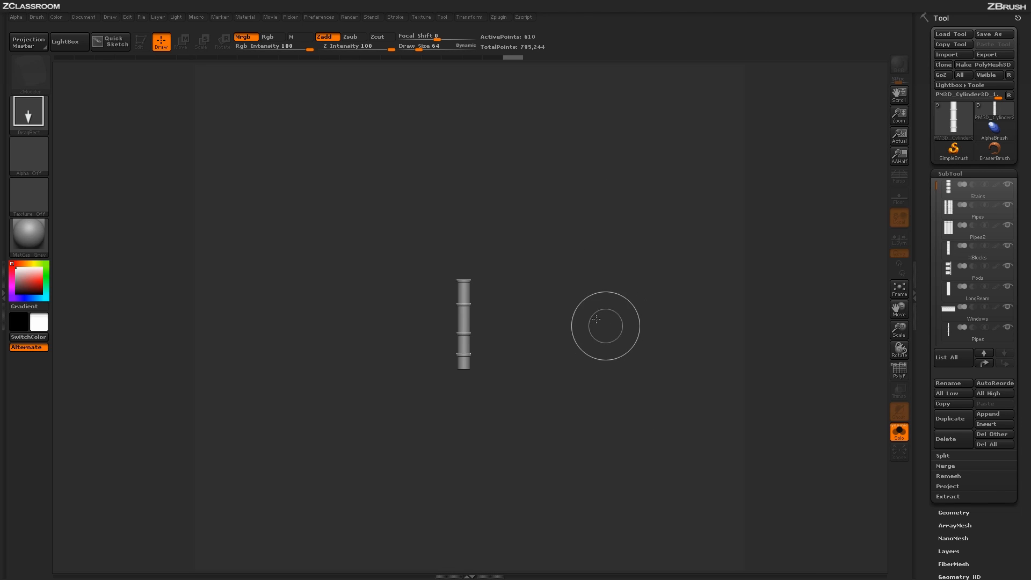
{"action": "mouse_move", "coordinate": [589, 337]}
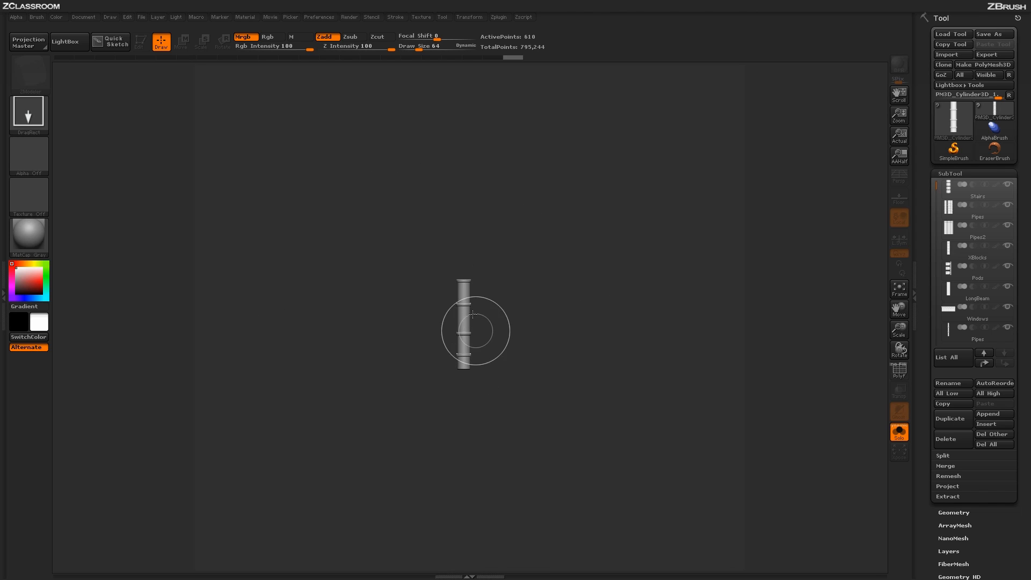
{"action": "mouse_move", "coordinate": [609, 376]}
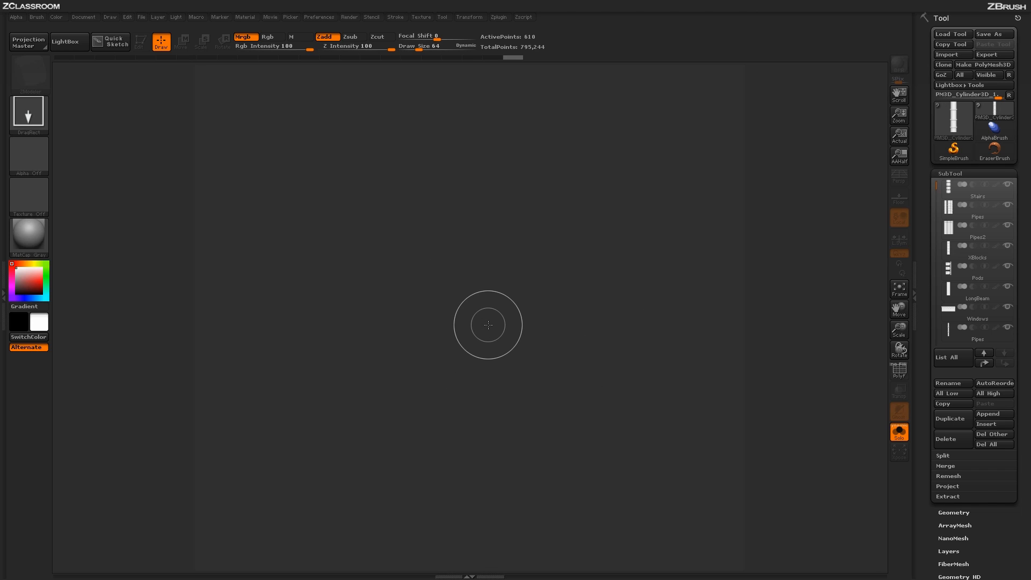
{"action": "mouse_move", "coordinate": [412, 261]}
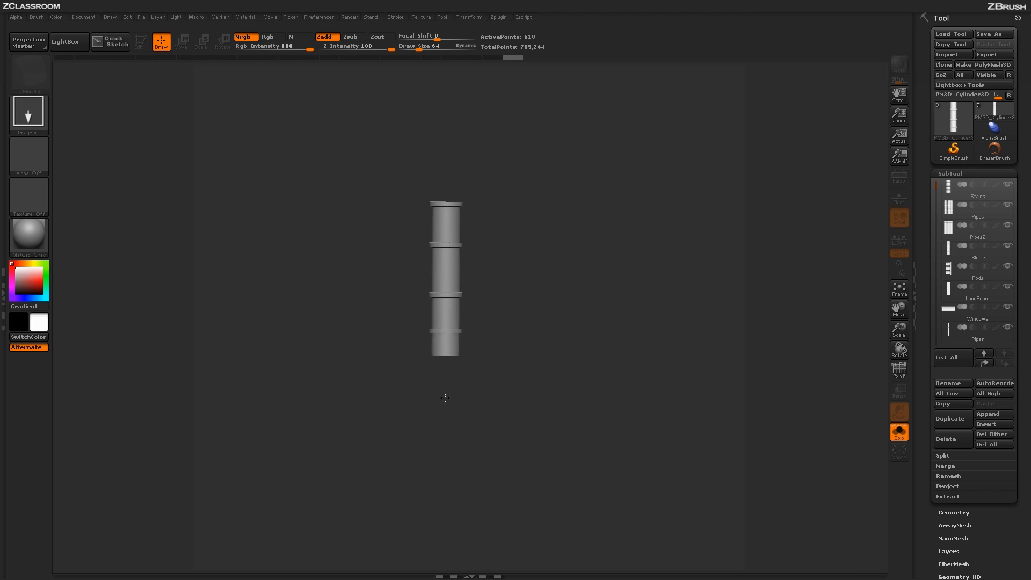
Step: Drop the ringed pipe column onto the canvas and turn on Edit mode
{"action": "left_click", "coordinate": [138, 42]}
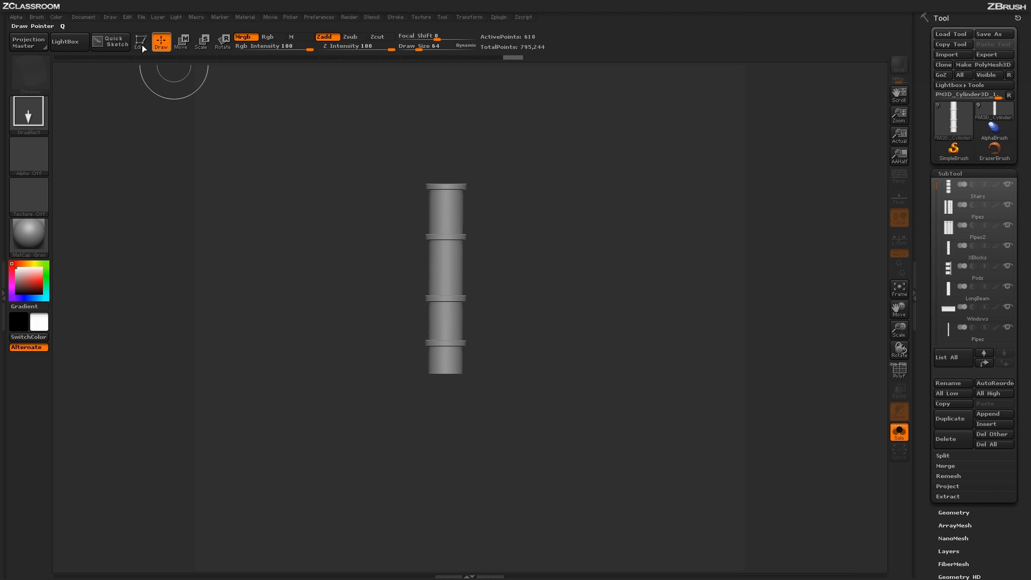
{"action": "mouse_move", "coordinate": [141, 42]}
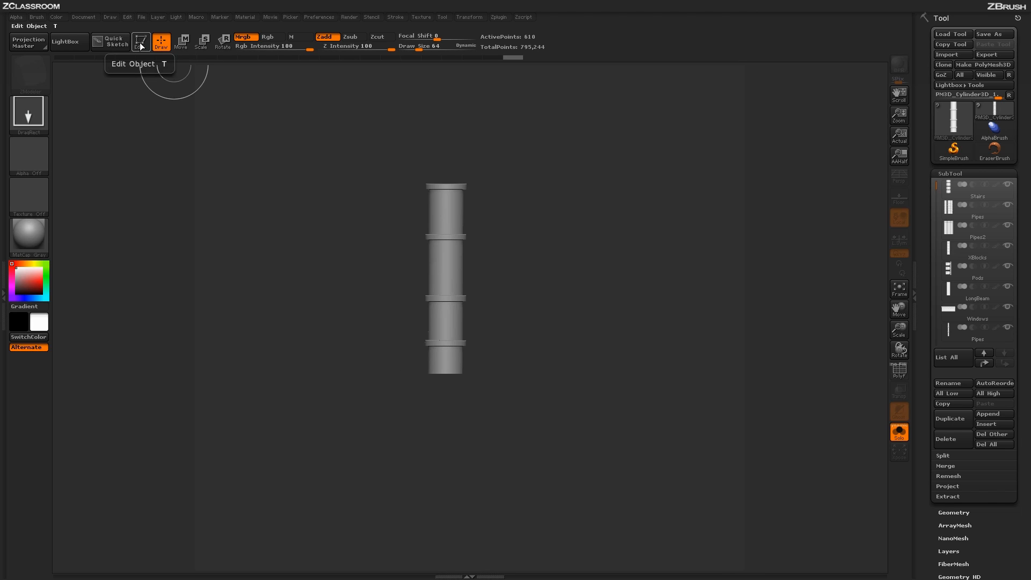
{"action": "left_click", "coordinate": [140, 41]}
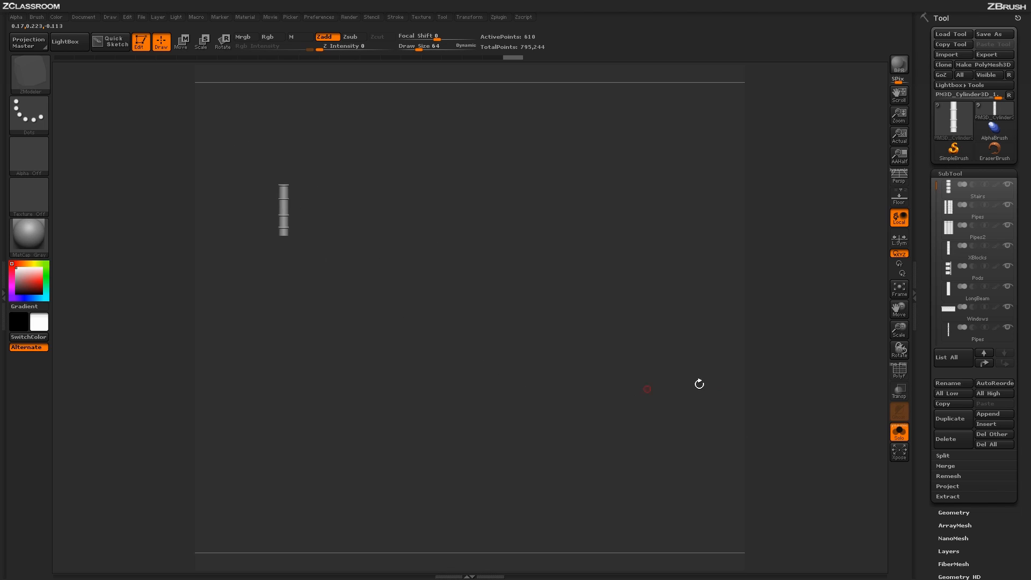
{"action": "mouse_move", "coordinate": [613, 340]}
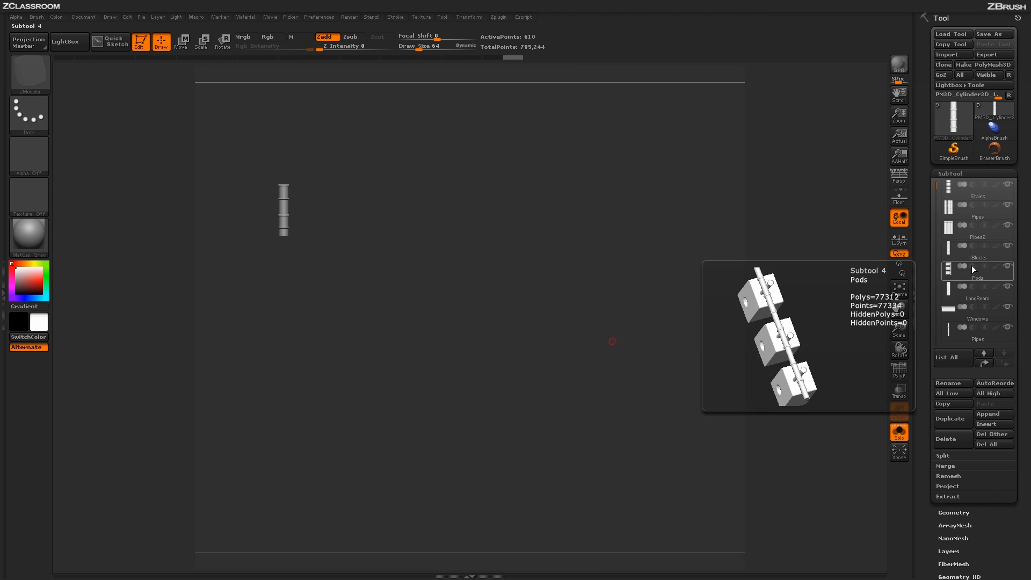
Step: Make the Windows subtool the active piece
{"action": "left_click", "coordinate": [977, 314]}
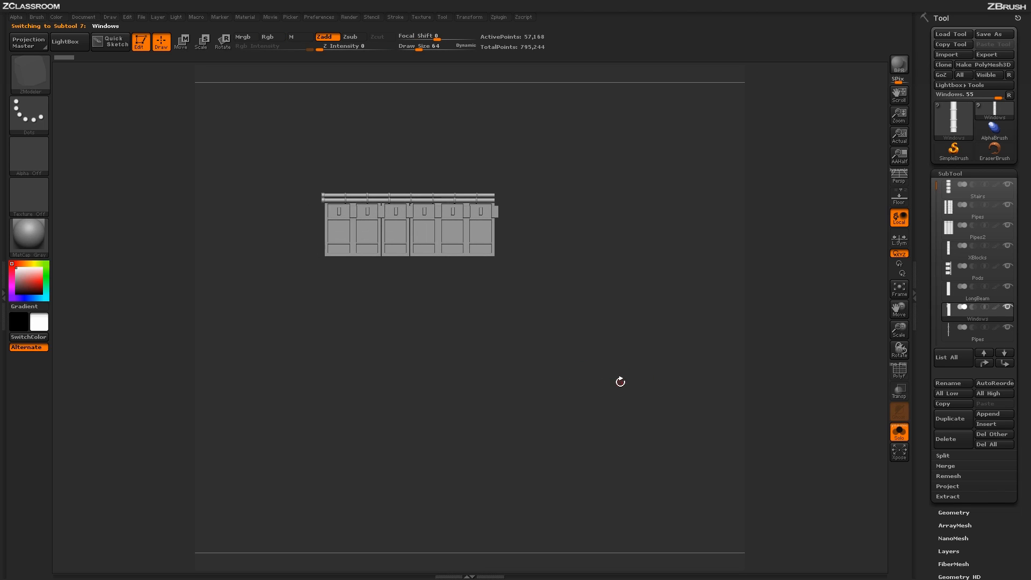
Step: Cycle through the XBlocks and Pipes subtools, ending on Stairs
{"action": "left_click", "coordinate": [947, 255]}
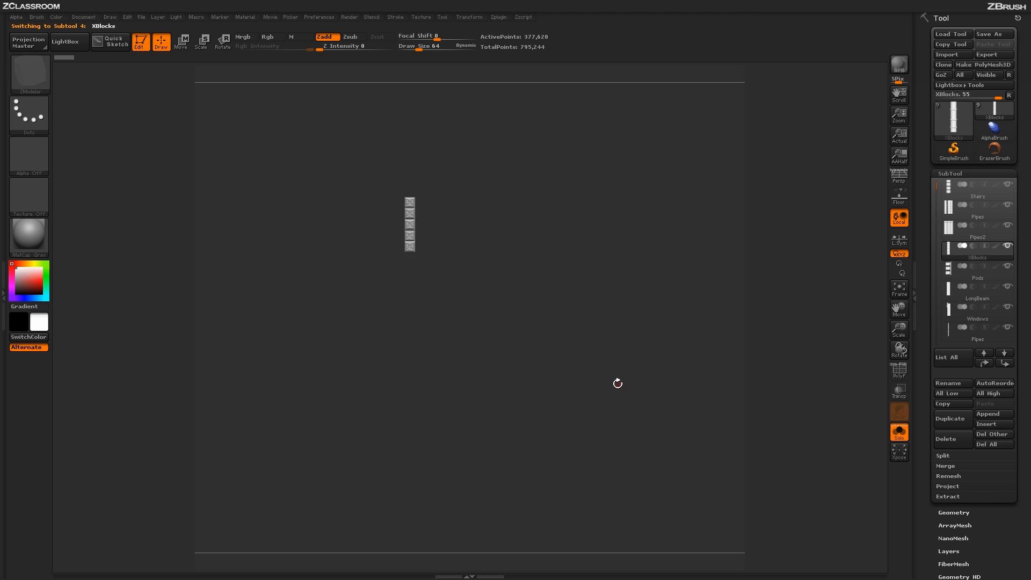
{"action": "left_click", "coordinate": [950, 208]}
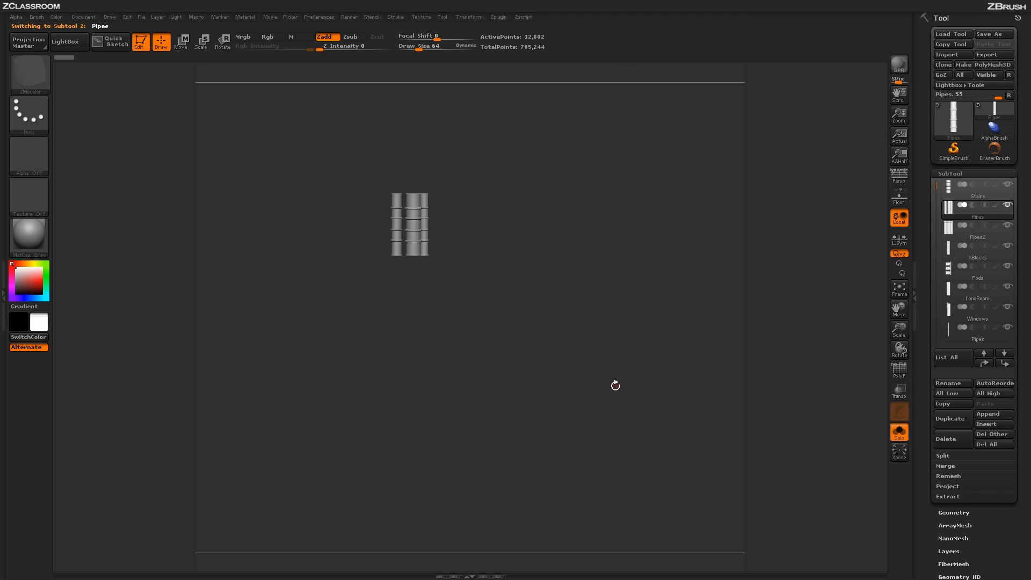
{"action": "left_click", "coordinate": [977, 185]}
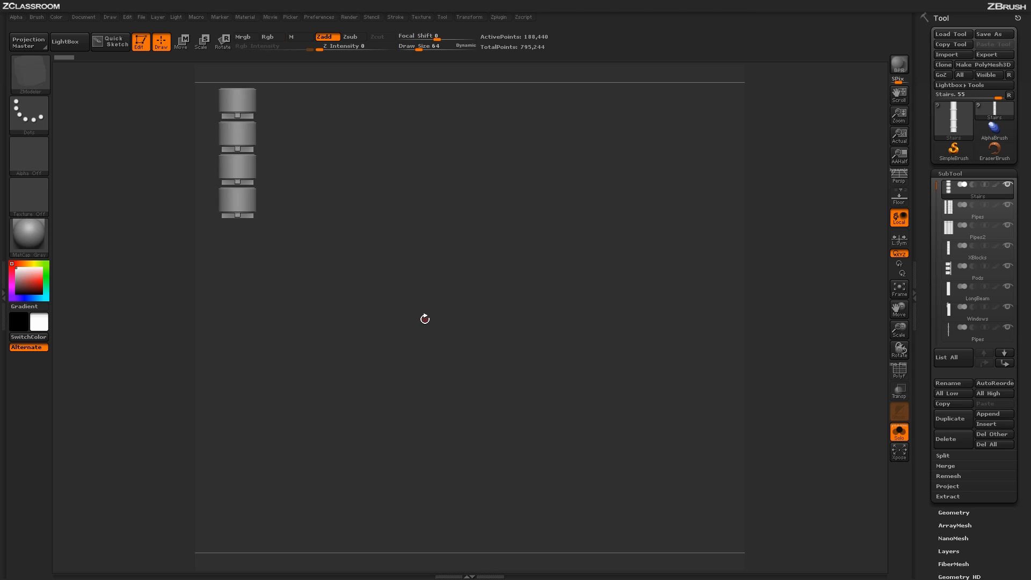
{"action": "mouse_move", "coordinate": [397, 264]}
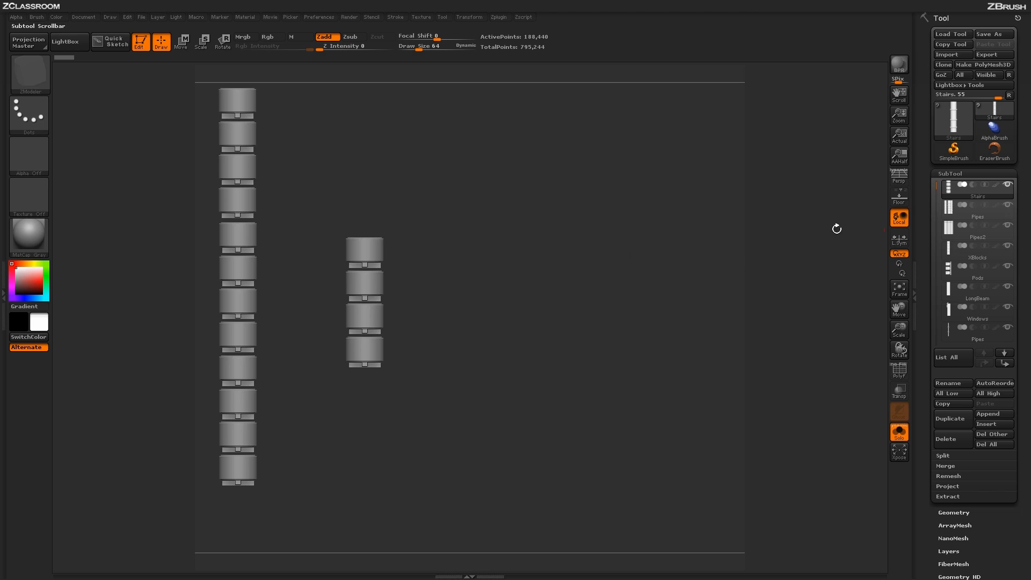
Step: Select the Pipes subtool for the twin-pipe column beside the stairs
{"action": "left_click", "coordinate": [976, 208]}
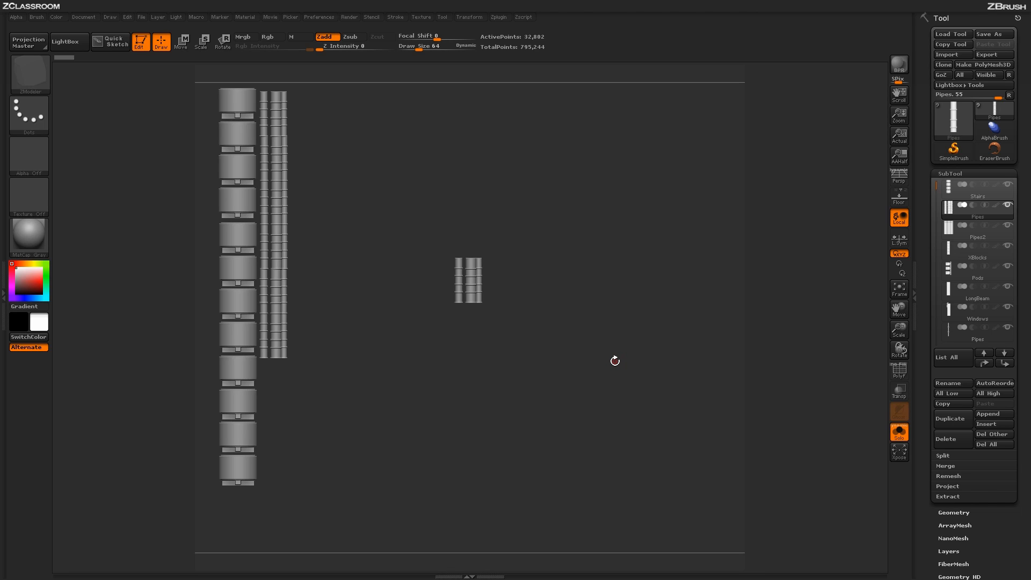
Step: Select Pipes2 for the right-hand column, then XBlocks for the block runs
{"action": "left_click", "coordinate": [978, 225]}
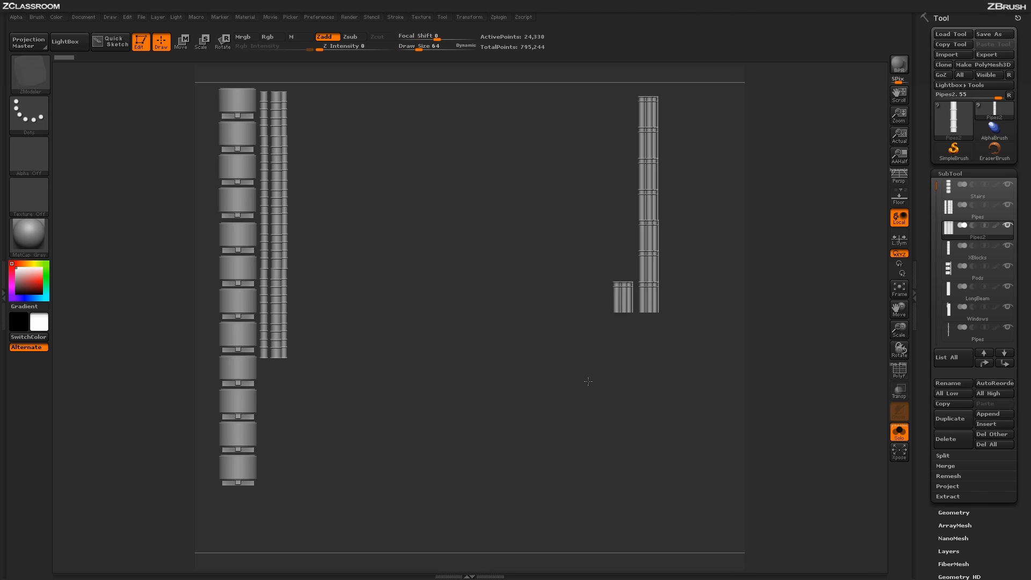
{"action": "left_click", "coordinate": [978, 256]}
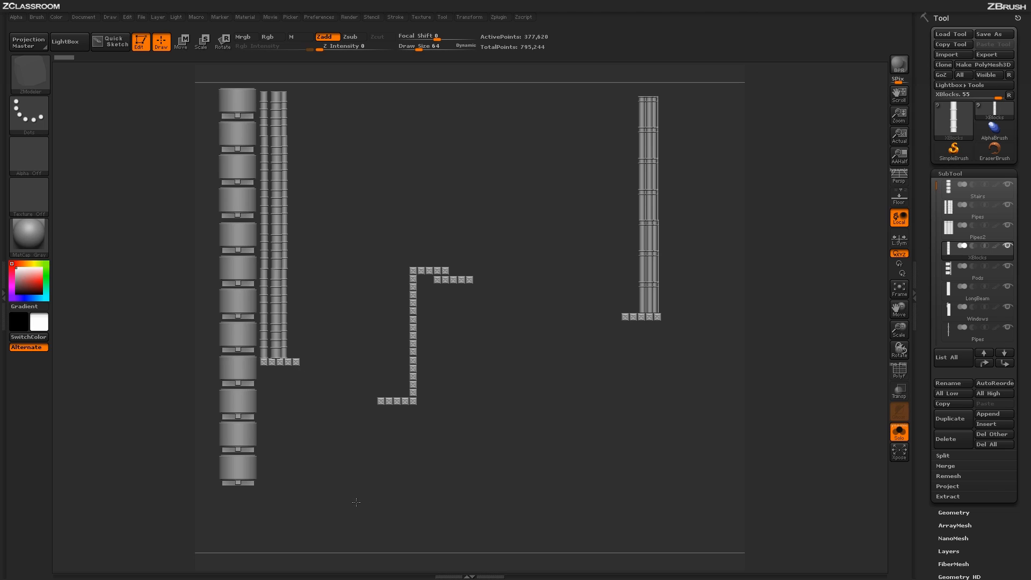
{"action": "mouse_move", "coordinate": [430, 482]}
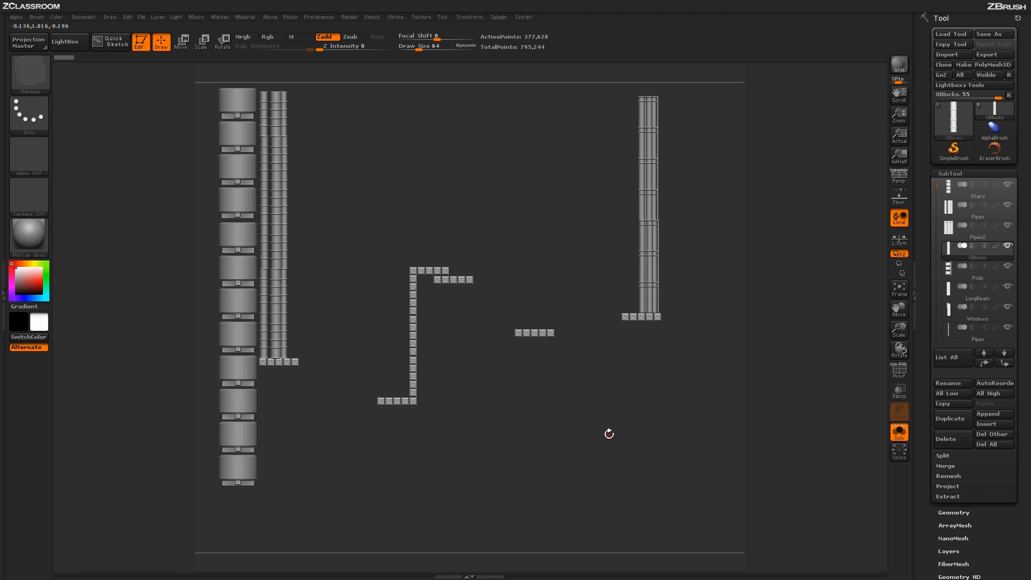
{"action": "mouse_move", "coordinate": [584, 293]}
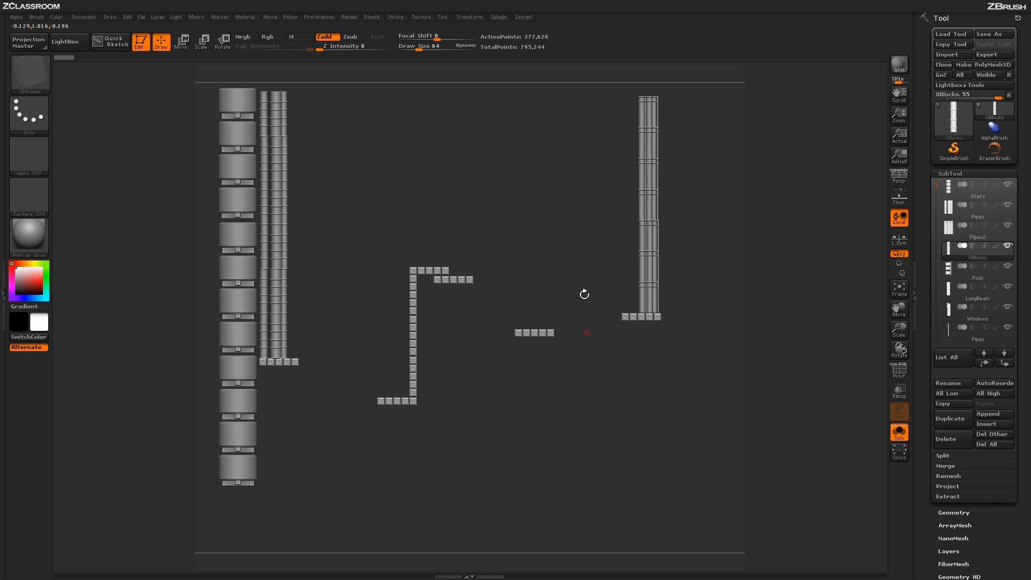
{"action": "mouse_move", "coordinate": [570, 426]}
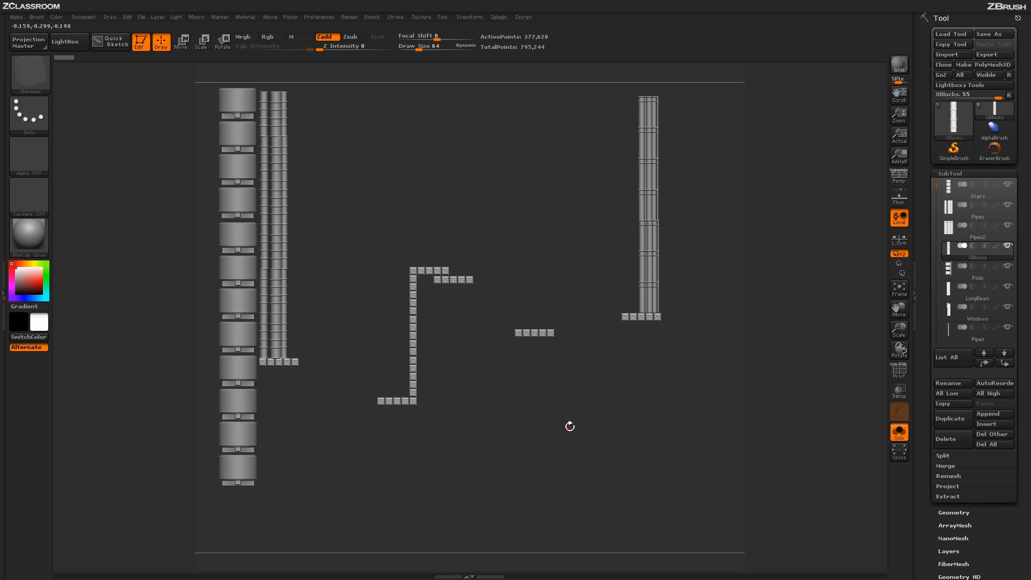
Step: Select Pods for the pod racks, then LongBeam for the central beam
{"action": "left_click", "coordinate": [976, 275]}
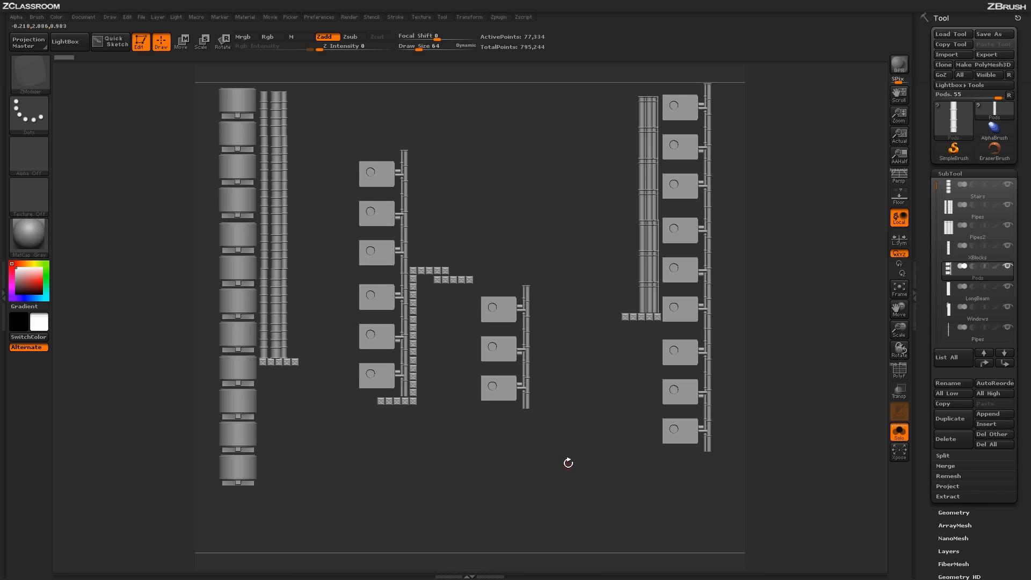
{"action": "left_click", "coordinate": [976, 289]}
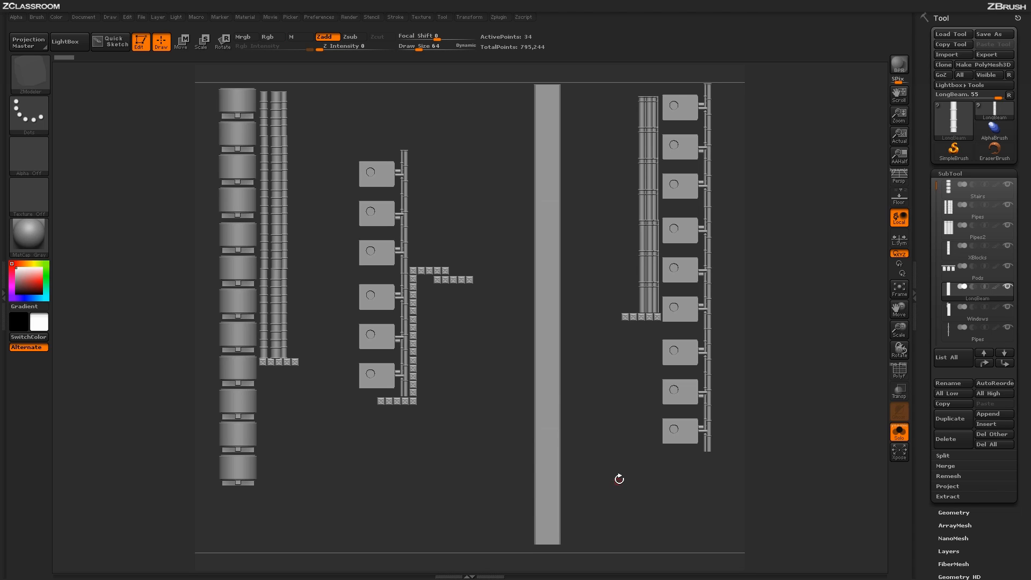
Step: Select Windows for the panel strips, then Pipes for the extra columns
{"action": "left_click", "coordinate": [977, 332]}
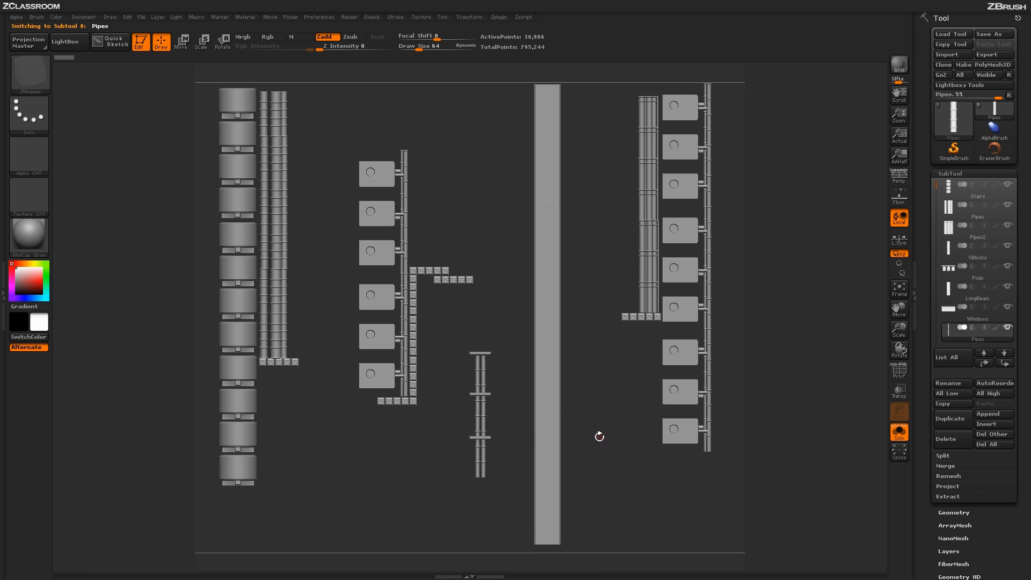
{"action": "left_click", "coordinate": [977, 323]}
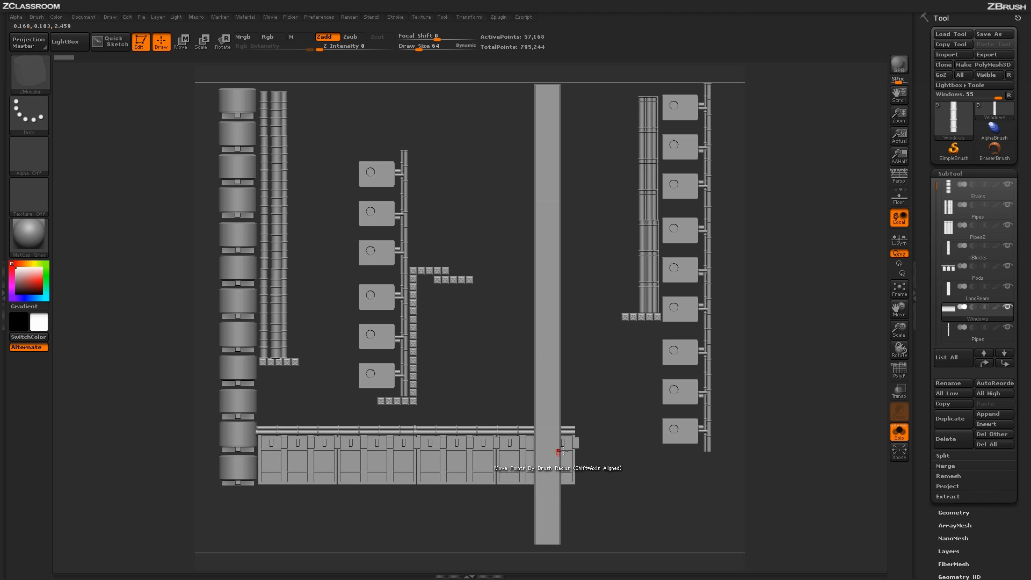
{"action": "mouse_move", "coordinate": [442, 457]}
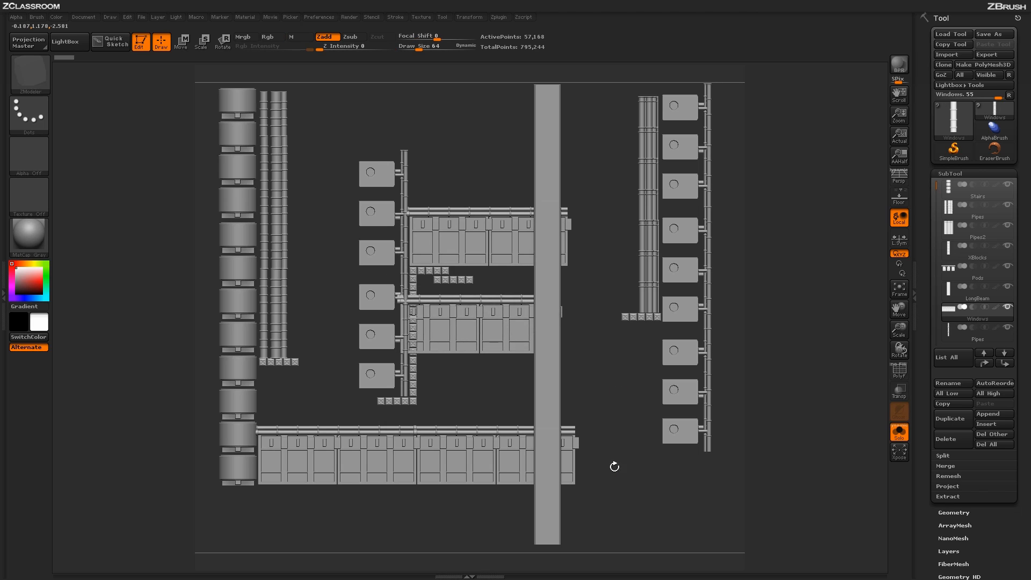
{"action": "left_click", "coordinate": [978, 339]}
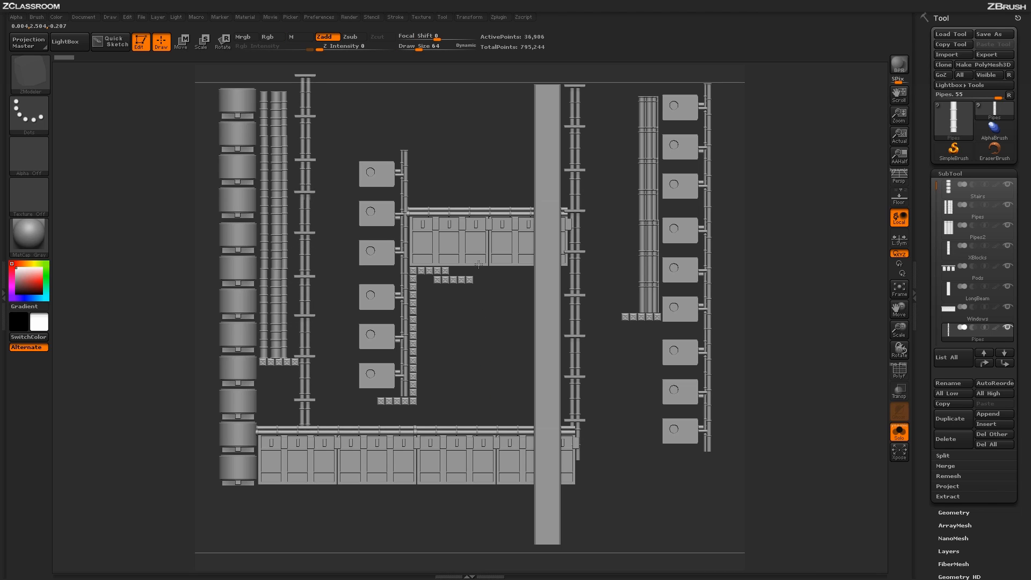
{"action": "mouse_move", "coordinate": [485, 333]}
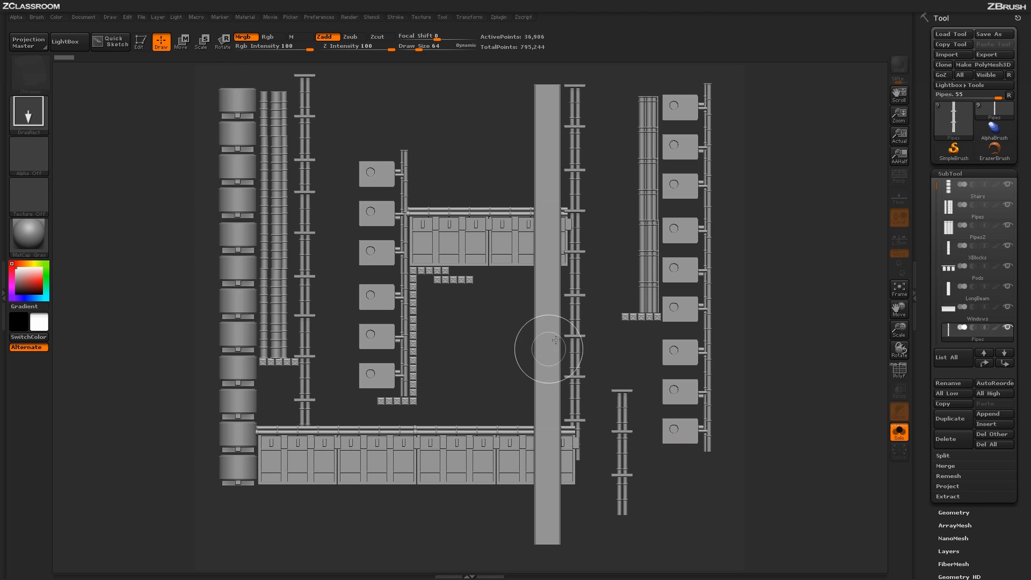
{"action": "mouse_move", "coordinate": [590, 435]}
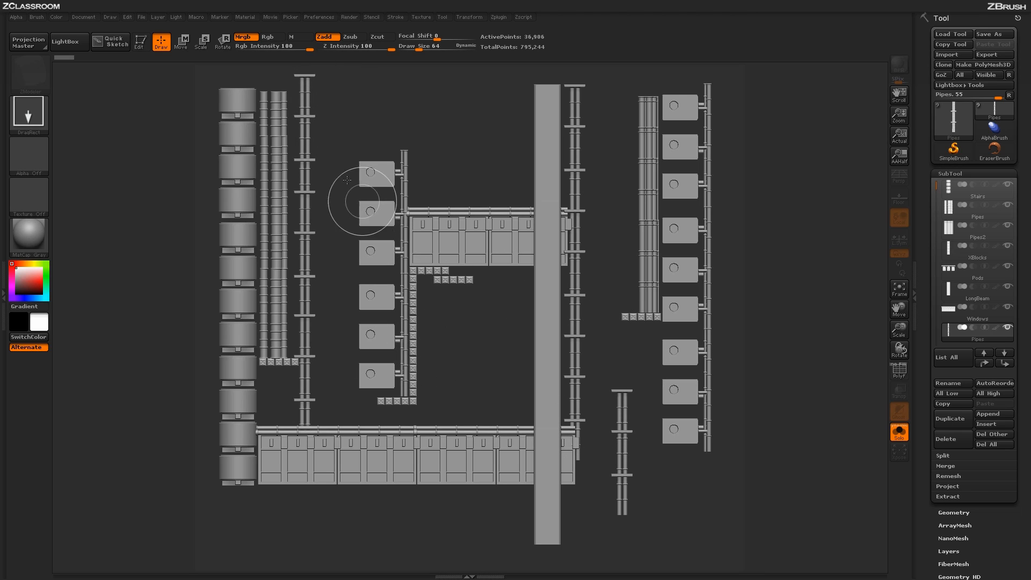
{"action": "mouse_move", "coordinate": [687, 463]}
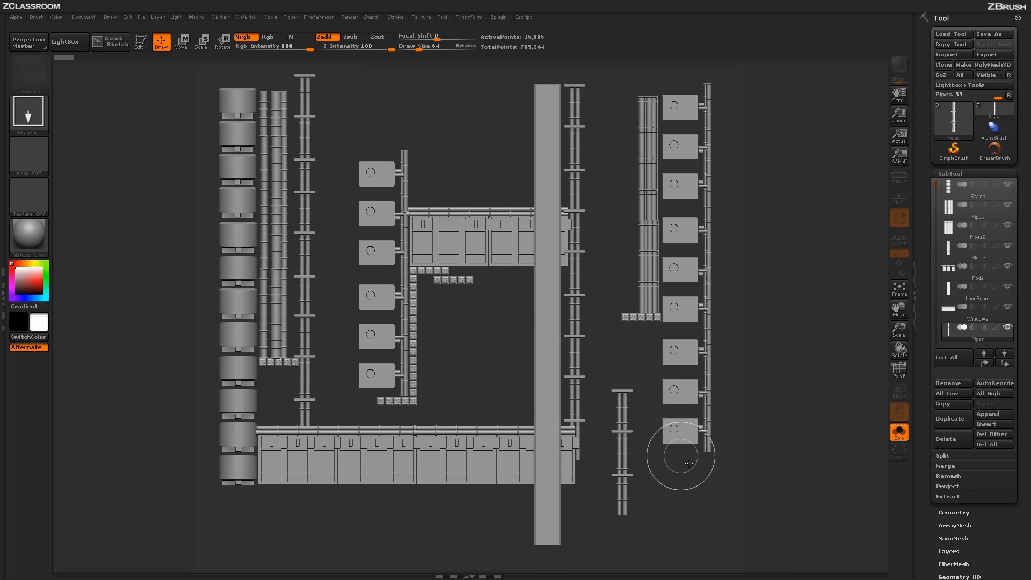
{"action": "mouse_move", "coordinate": [332, 272]}
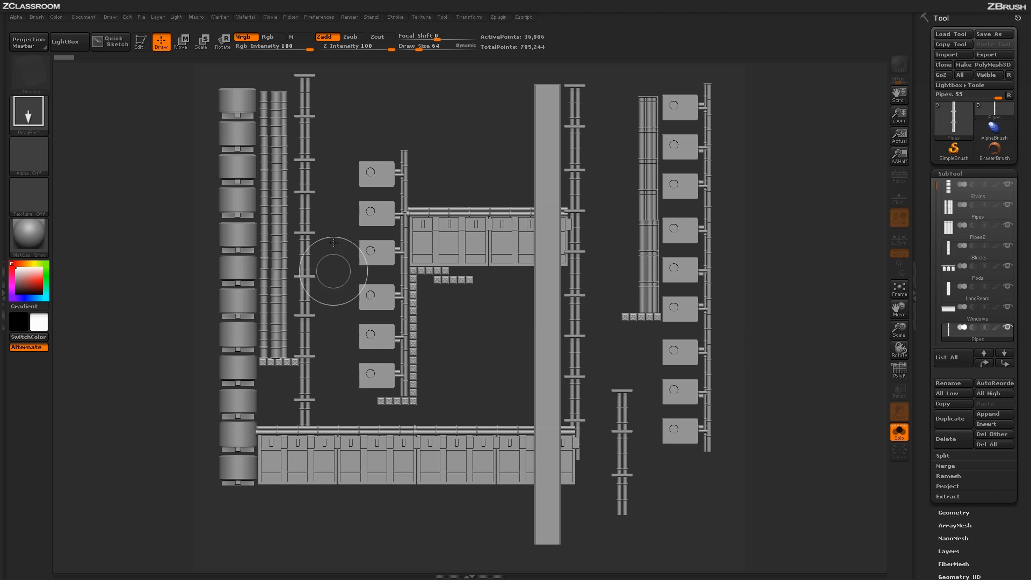
{"action": "mouse_move", "coordinate": [454, 368]}
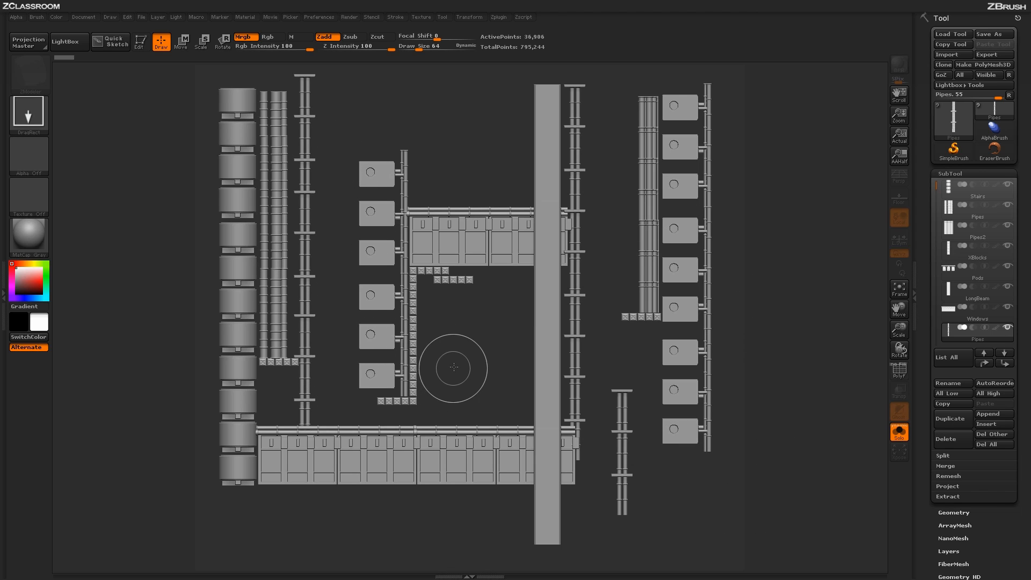
{"action": "mouse_move", "coordinate": [453, 162]}
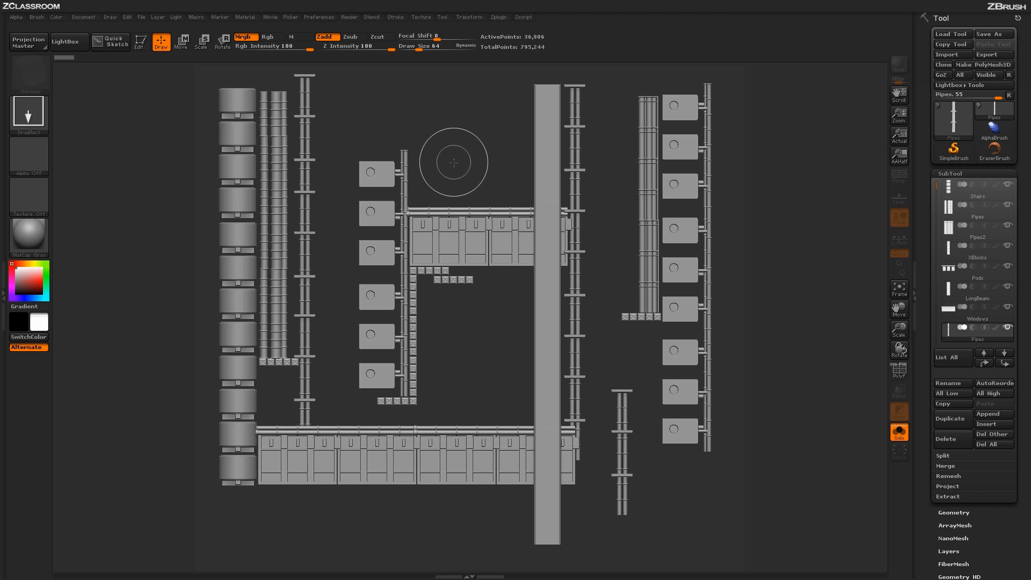
{"action": "mouse_move", "coordinate": [447, 149]}
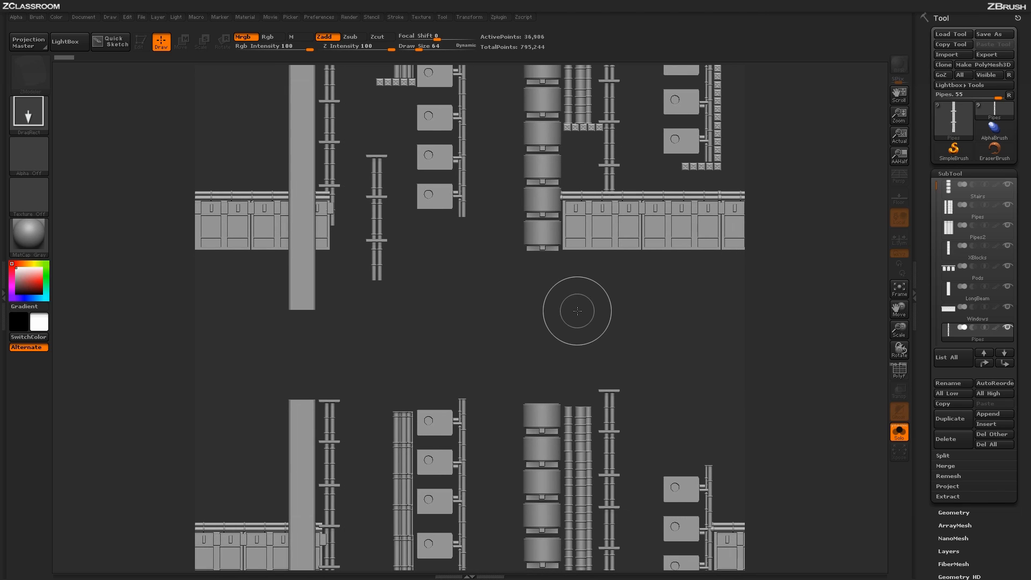
{"action": "mouse_move", "coordinate": [272, 218]}
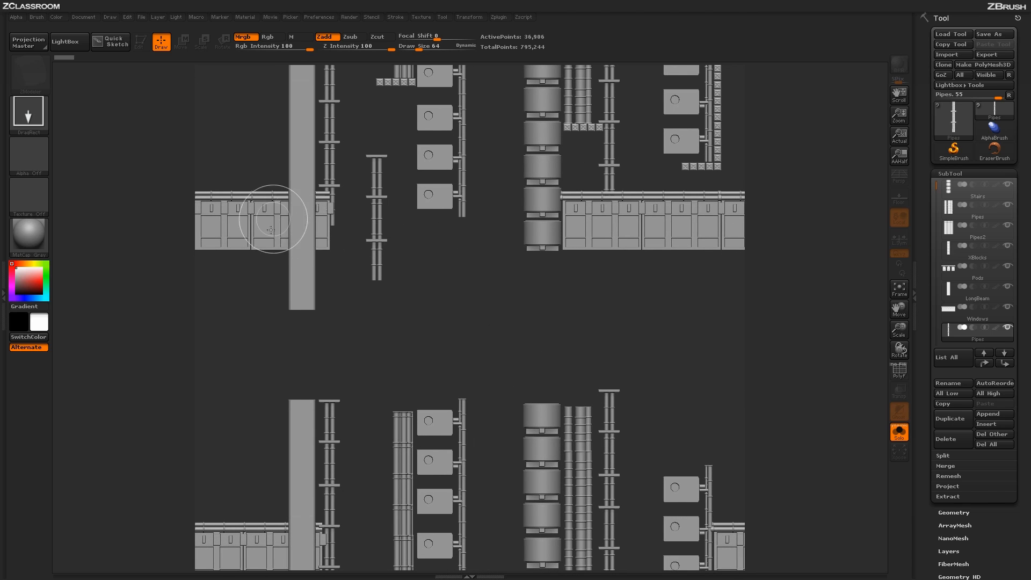
{"action": "mouse_move", "coordinate": [539, 316]}
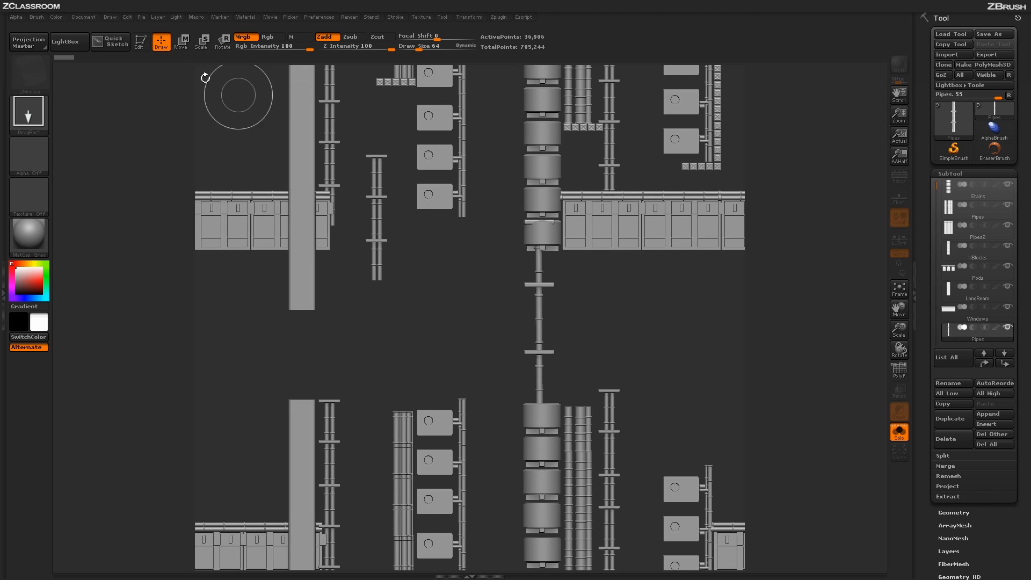
Step: Drop another pipe piece into the left seam gap
{"action": "left_click", "coordinate": [140, 42]}
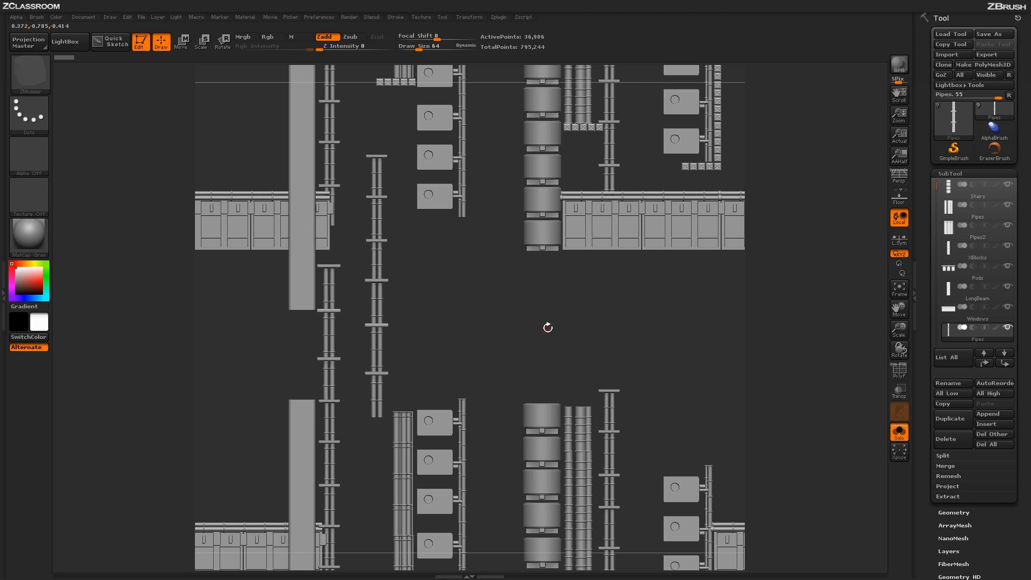
{"action": "mouse_move", "coordinate": [538, 311]}
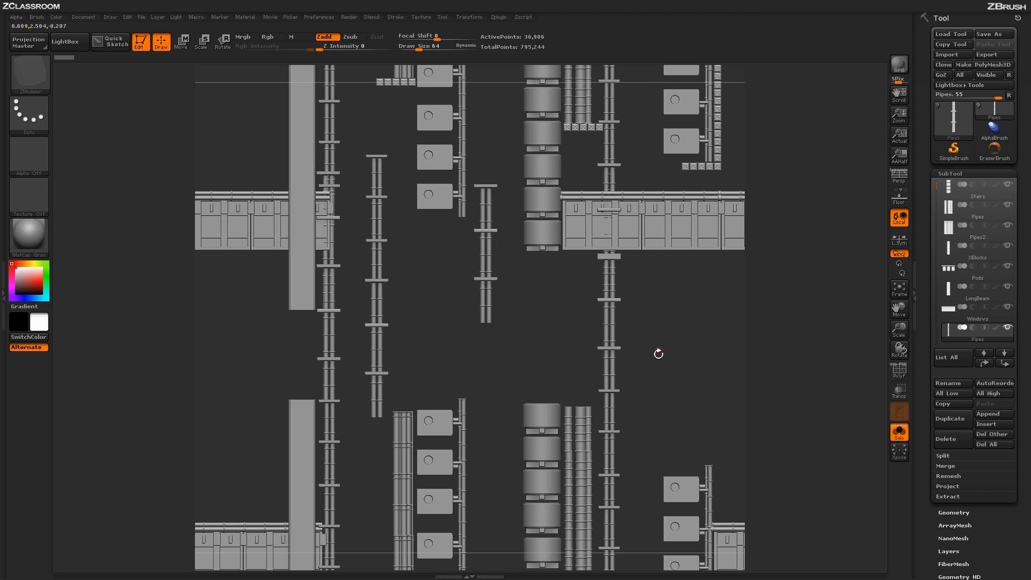
Step: Select the Windows subtool for the central window panel
{"action": "left_click", "coordinate": [975, 319]}
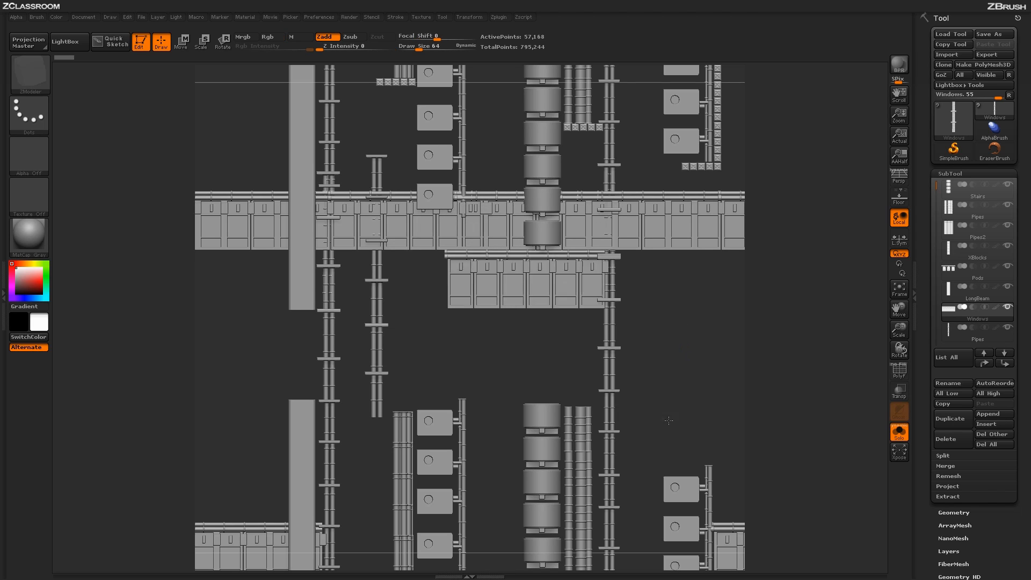
Step: Add XBlocks clusters at upper and lower left, then erase the central cluster with a square alpha
{"action": "left_click", "coordinate": [976, 291]}
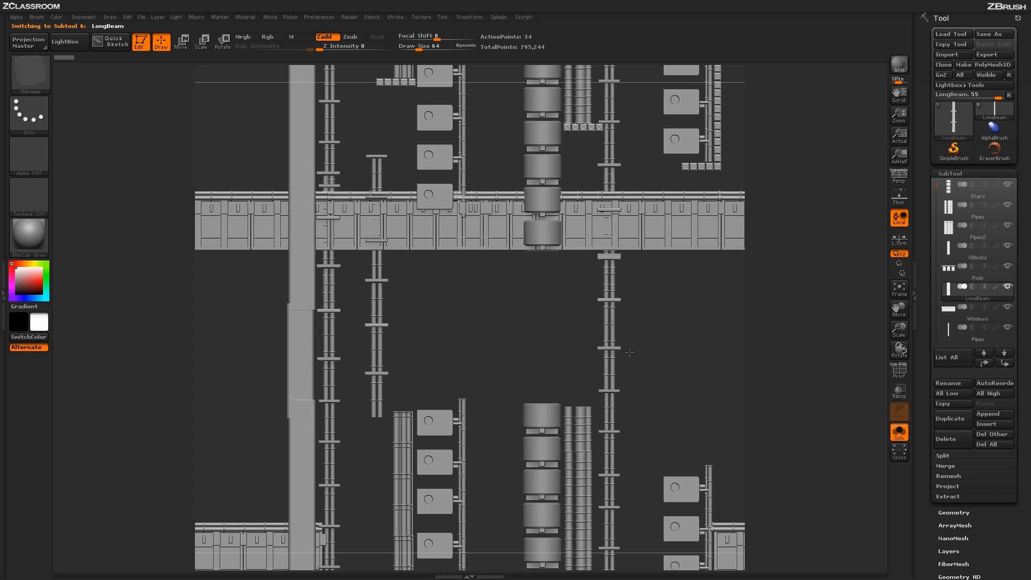
{"action": "mouse_move", "coordinate": [647, 355]}
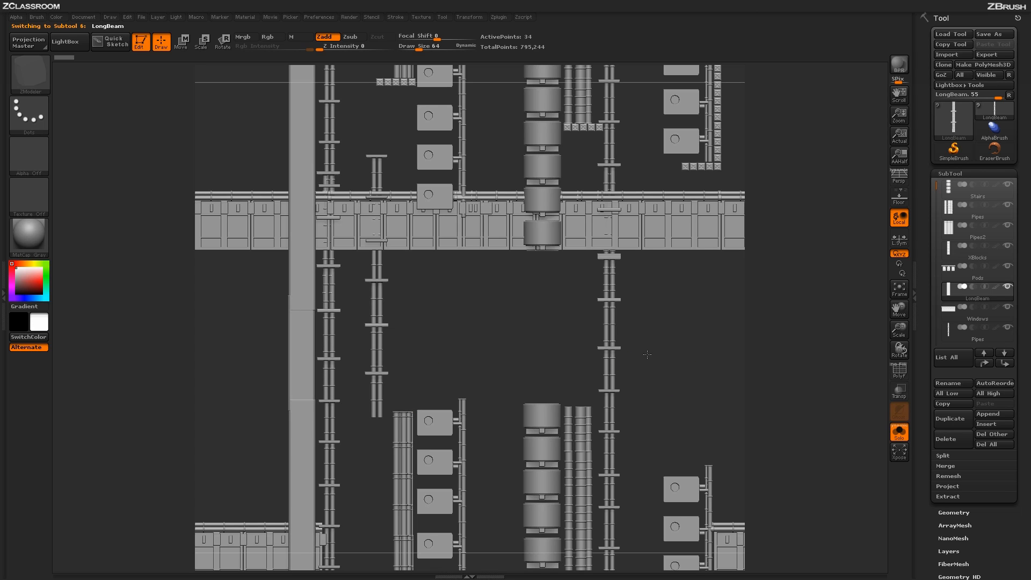
{"action": "mouse_move", "coordinate": [650, 351]}
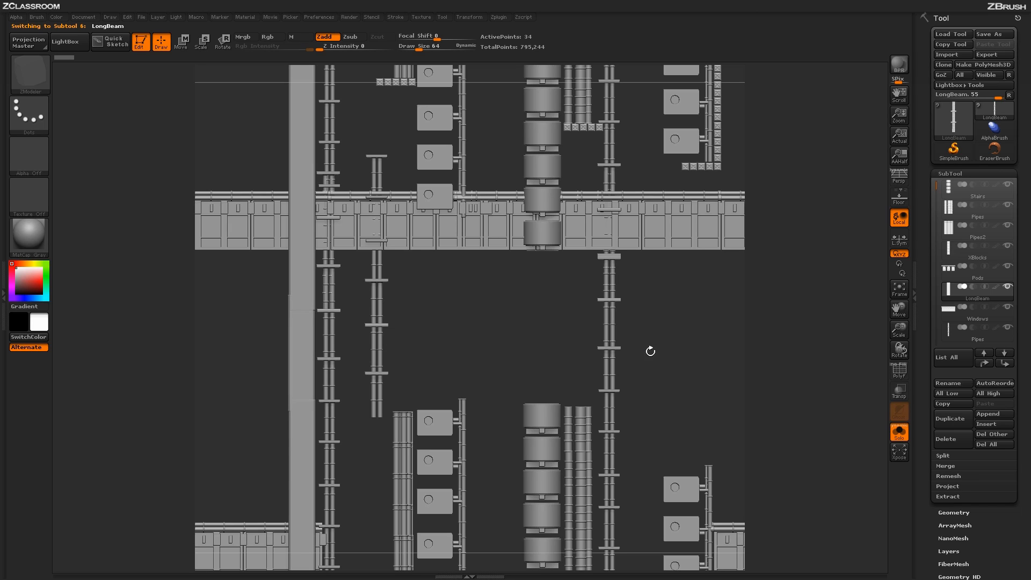
{"action": "mouse_move", "coordinate": [653, 357]}
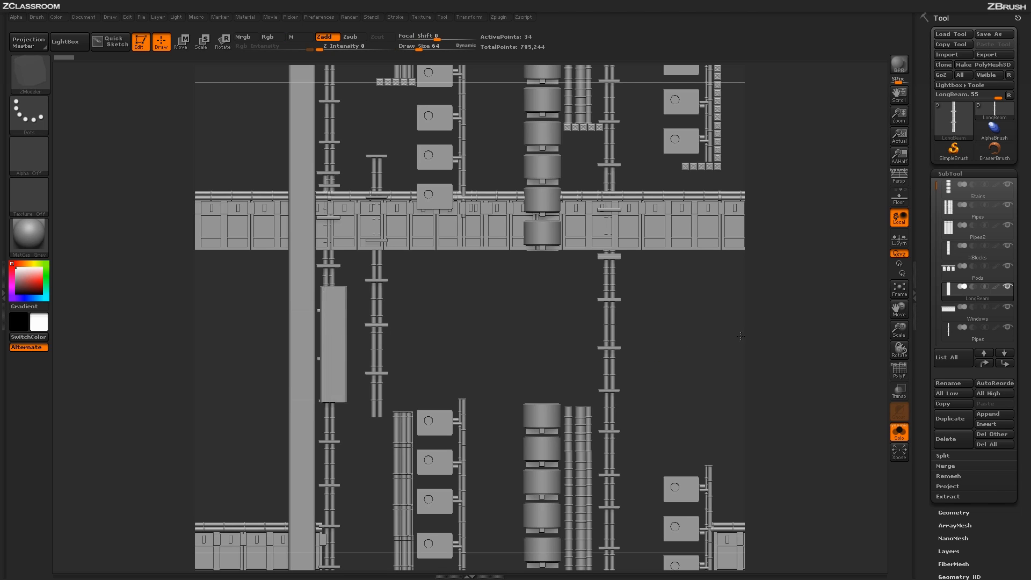
{"action": "left_click", "coordinate": [975, 267]}
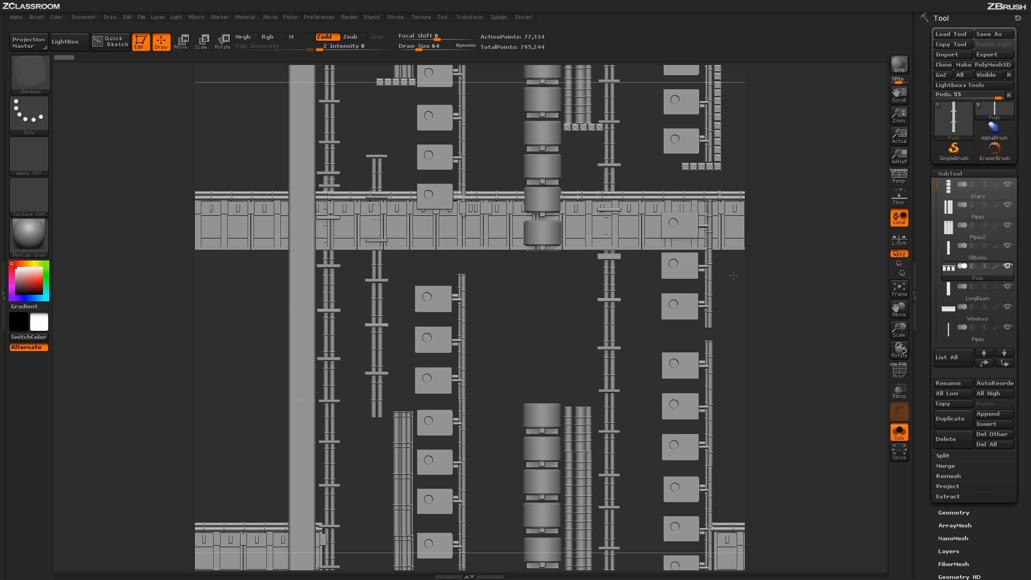
{"action": "mouse_move", "coordinate": [730, 283]}
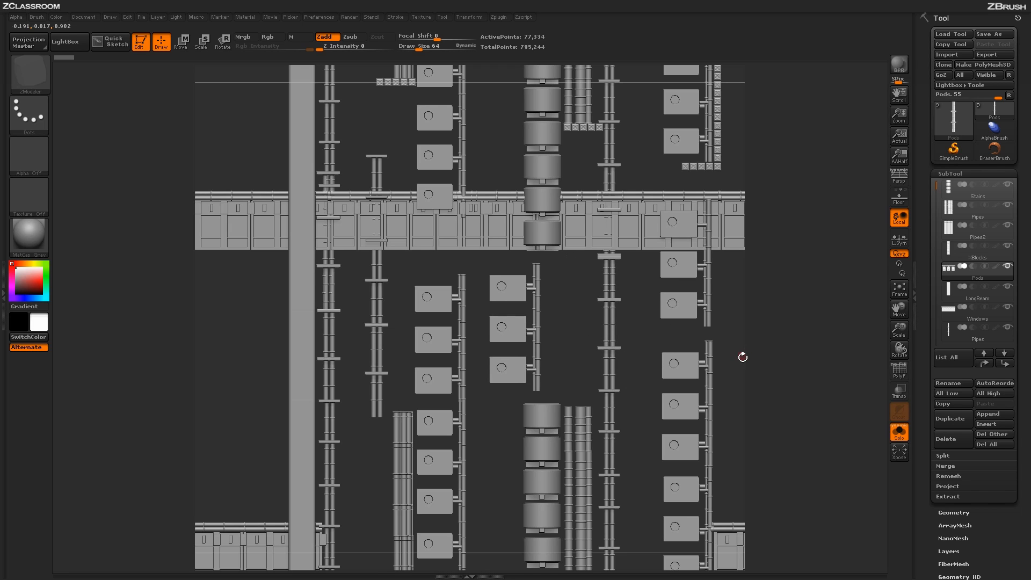
{"action": "left_click", "coordinate": [978, 258]}
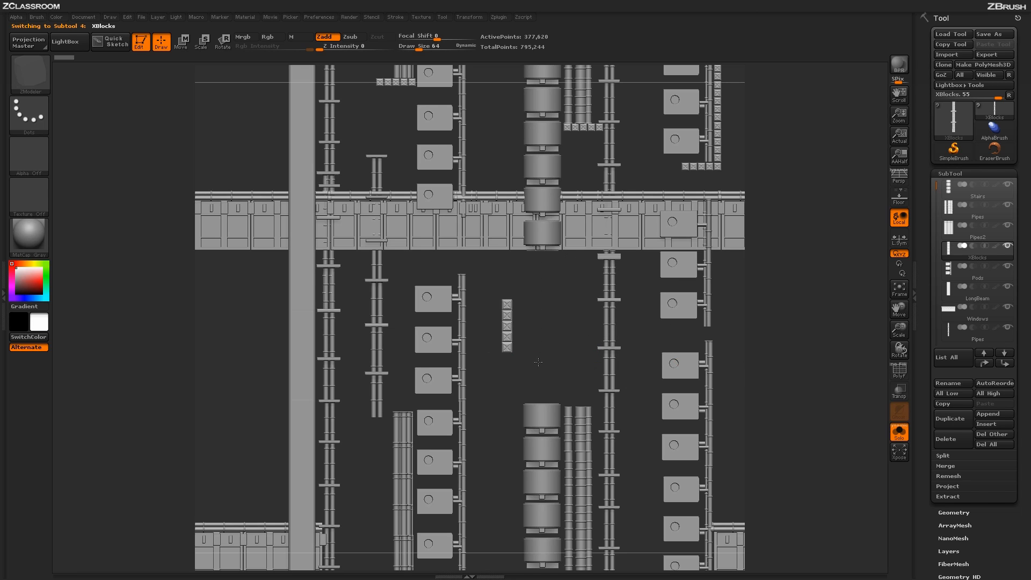
{"action": "left_click", "coordinate": [267, 36]}
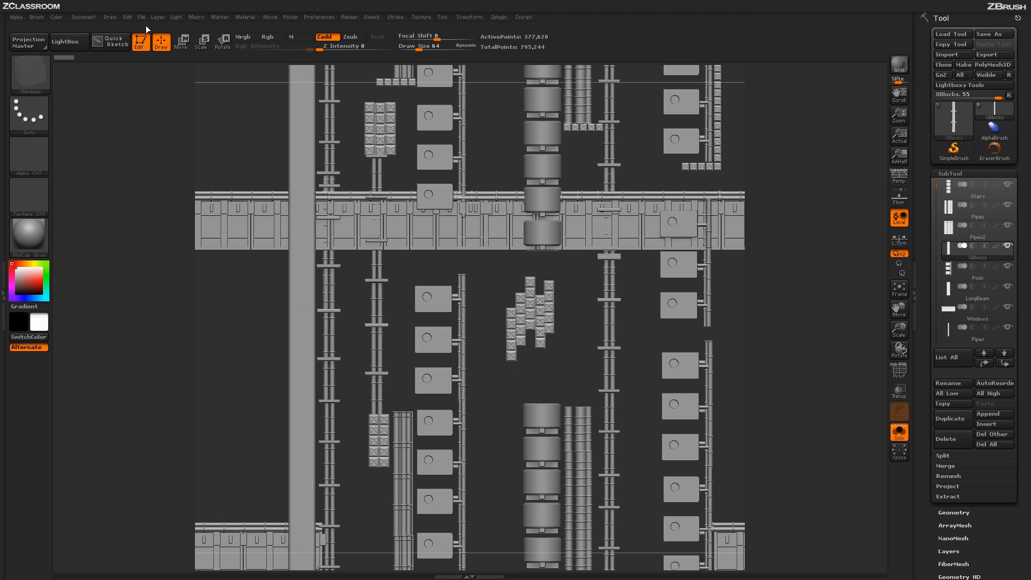
{"action": "left_click", "coordinate": [160, 40]}
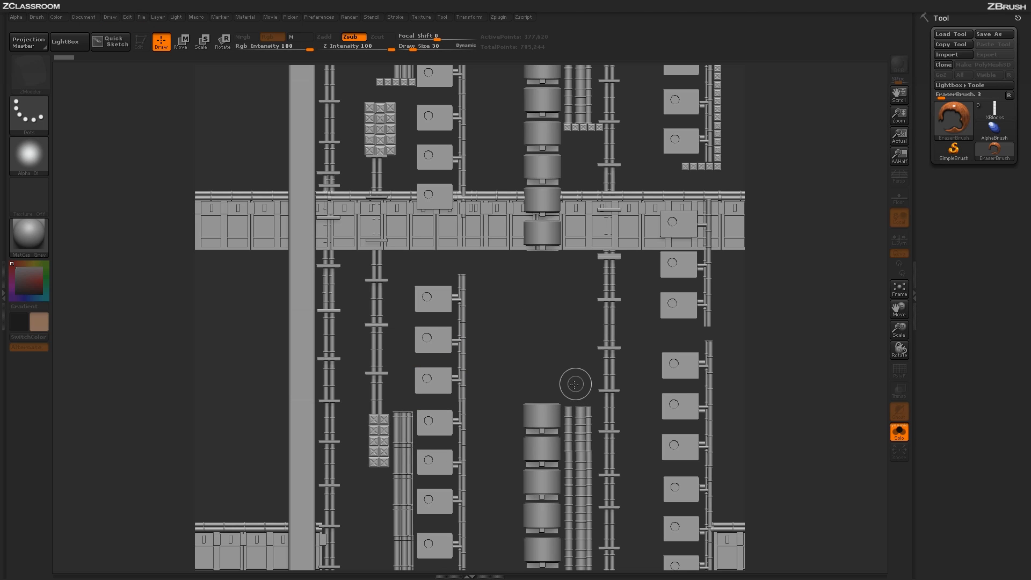
{"action": "mouse_move", "coordinate": [539, 359]}
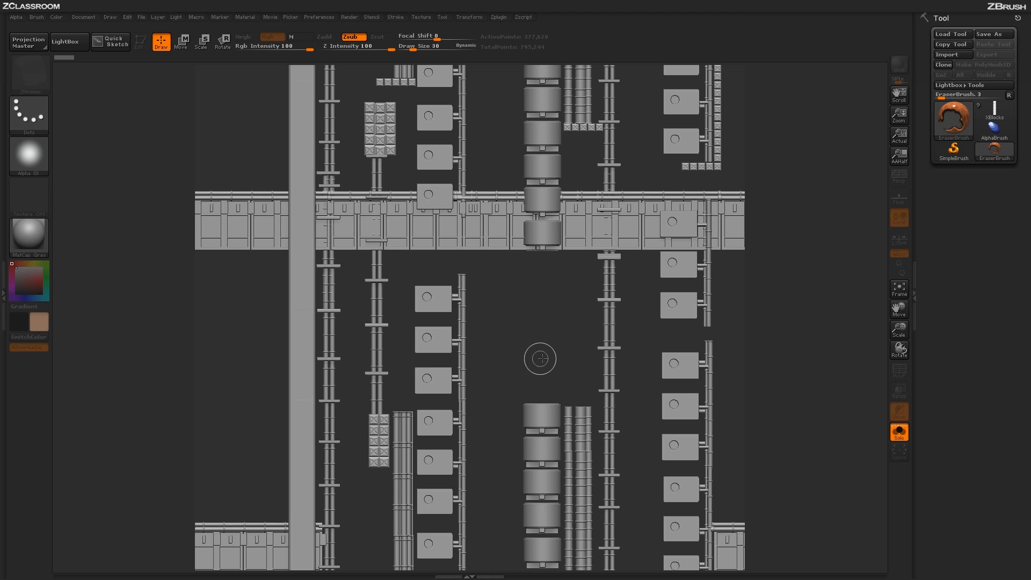
{"action": "mouse_move", "coordinate": [542, 334]}
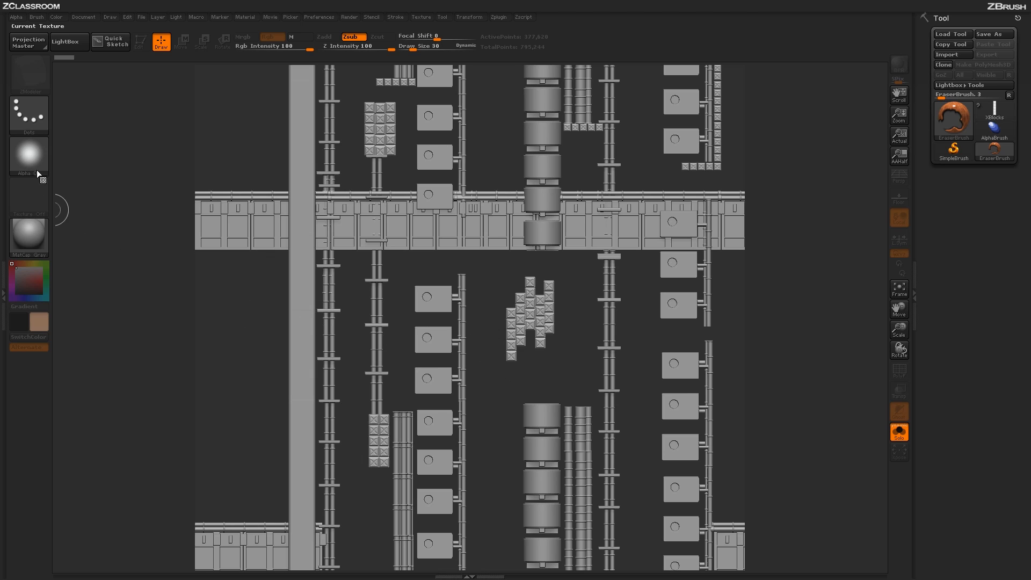
{"action": "left_click", "coordinate": [29, 156]}
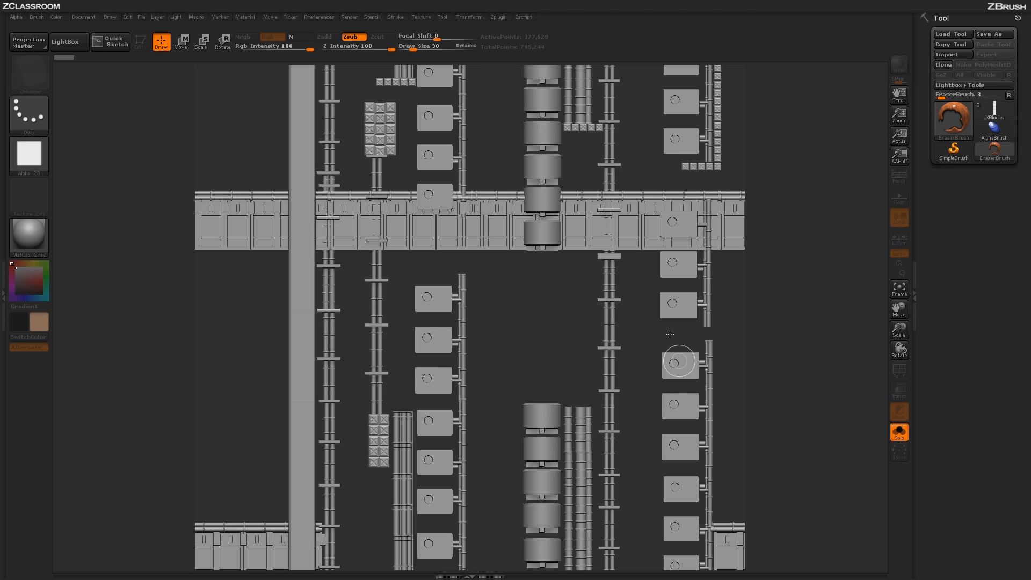
{"action": "mouse_move", "coordinate": [631, 345]}
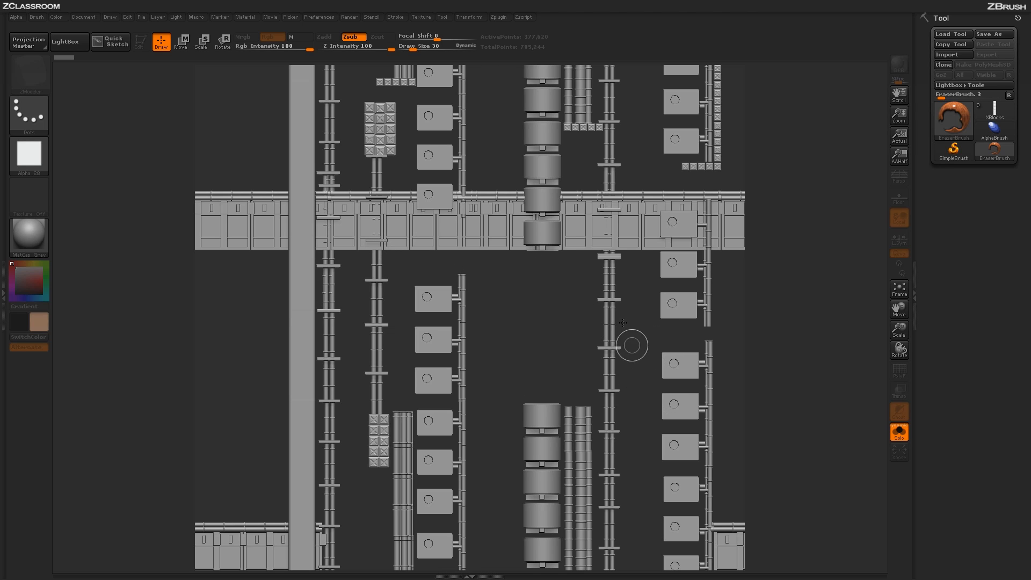
{"action": "mouse_move", "coordinate": [595, 380]}
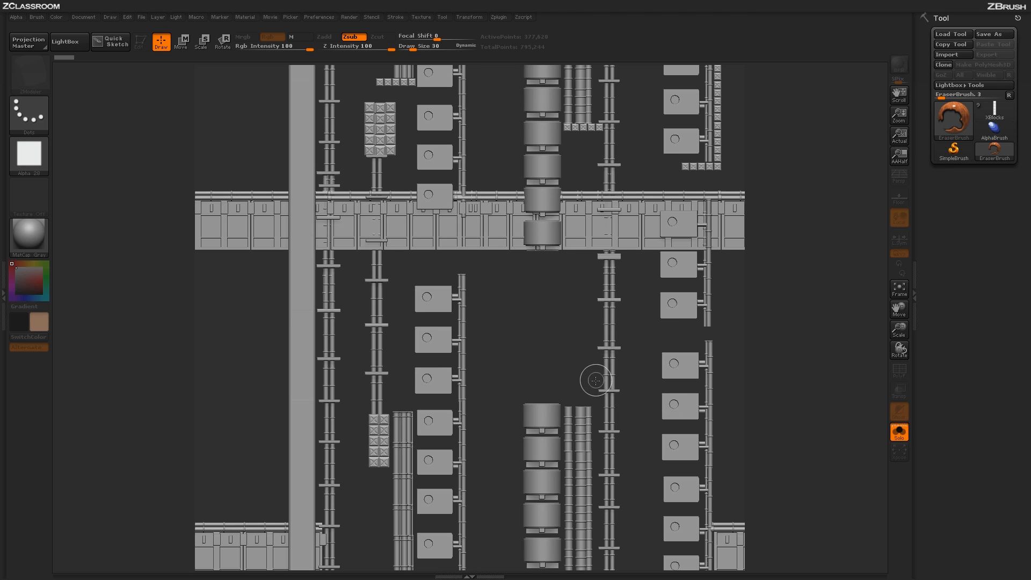
{"action": "mouse_move", "coordinate": [581, 390]}
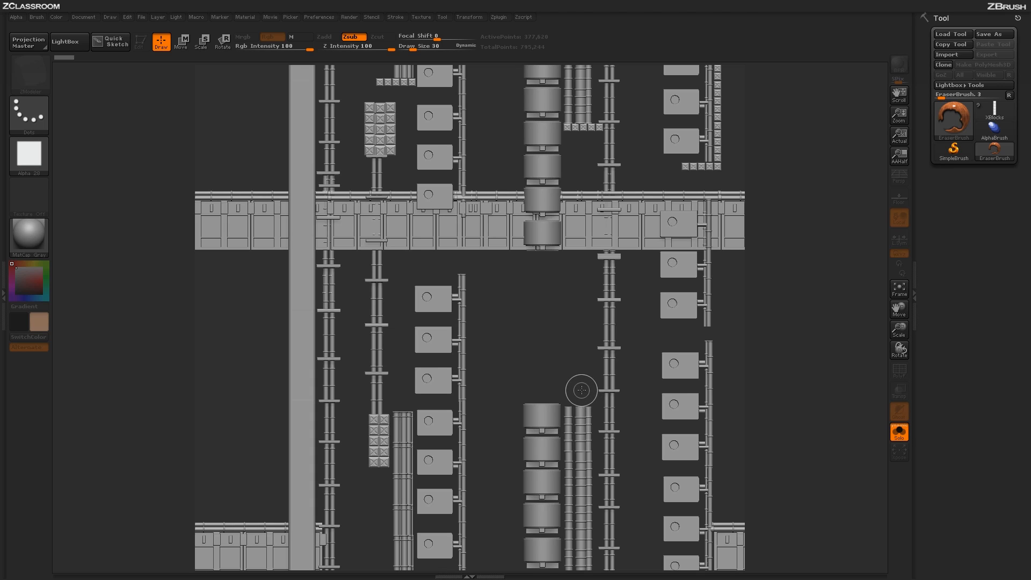
{"action": "mouse_move", "coordinate": [571, 324]}
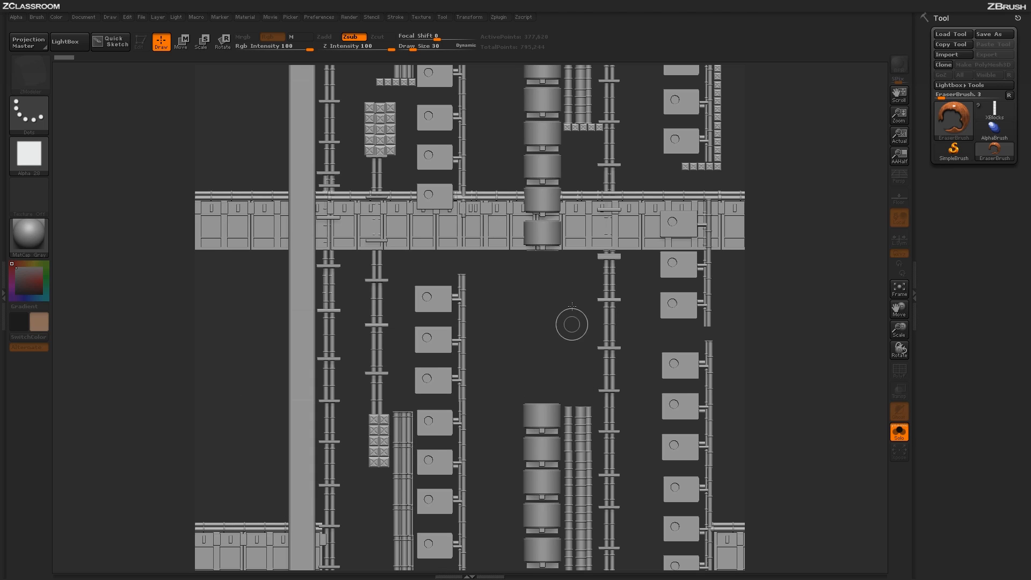
{"action": "mouse_move", "coordinate": [483, 272]}
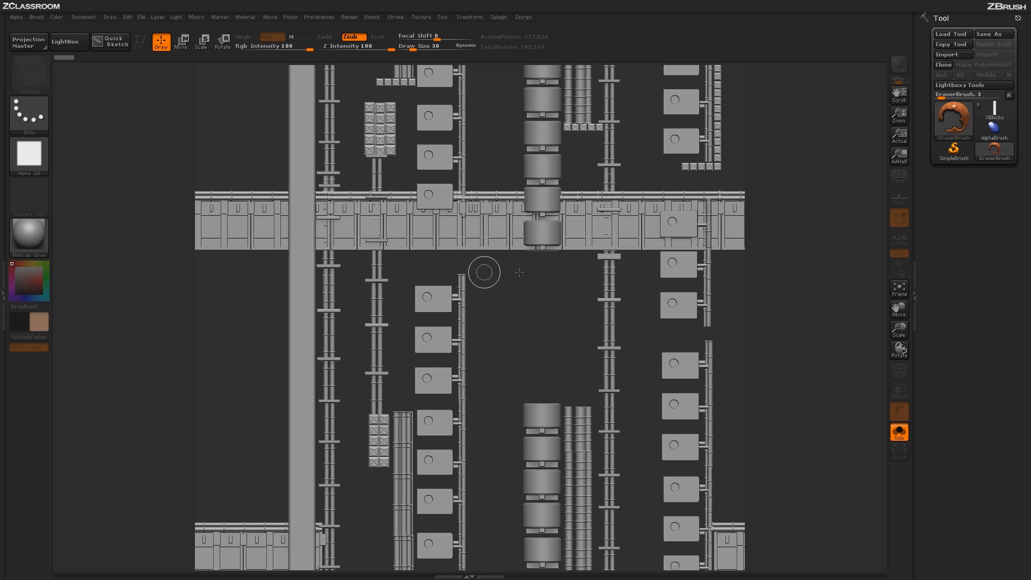
{"action": "mouse_move", "coordinate": [530, 329]}
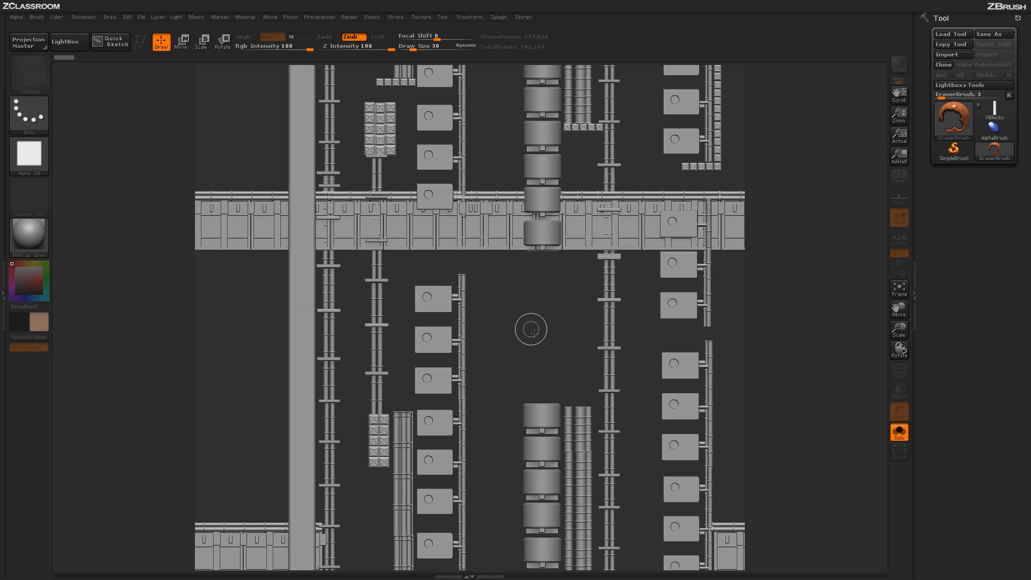
{"action": "mouse_move", "coordinate": [544, 341]}
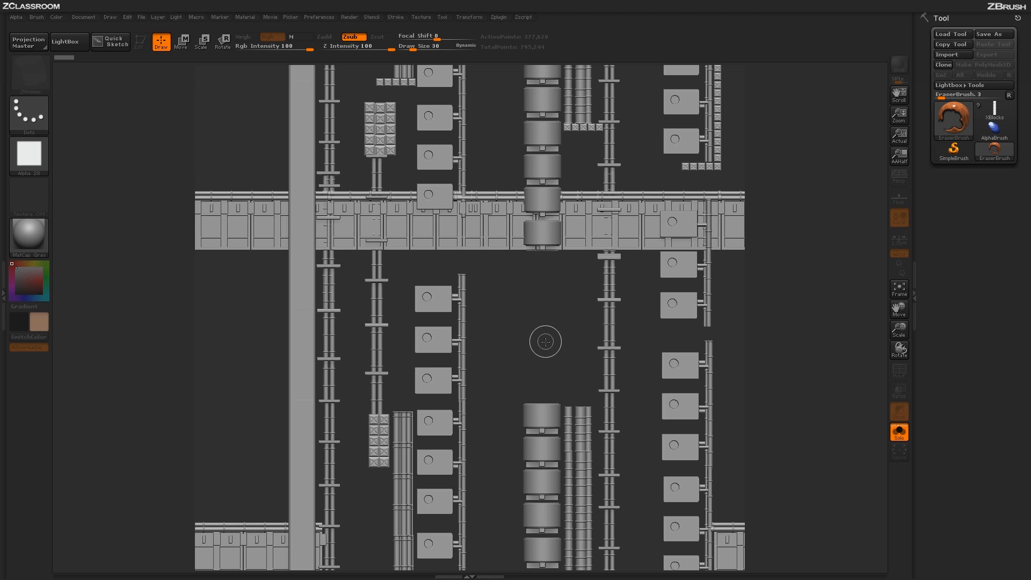
{"action": "mouse_move", "coordinate": [528, 328]}
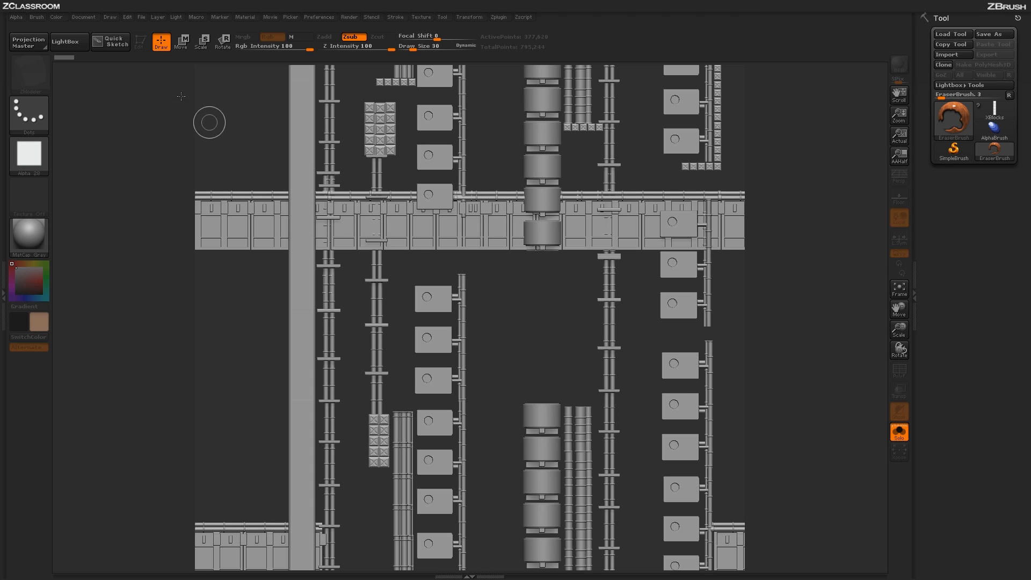
Step: Use GrabDoc under Alpha > Transfer to capture the canvas as 1024x1024 alpha ZGrab01
{"action": "left_click", "coordinate": [14, 16]}
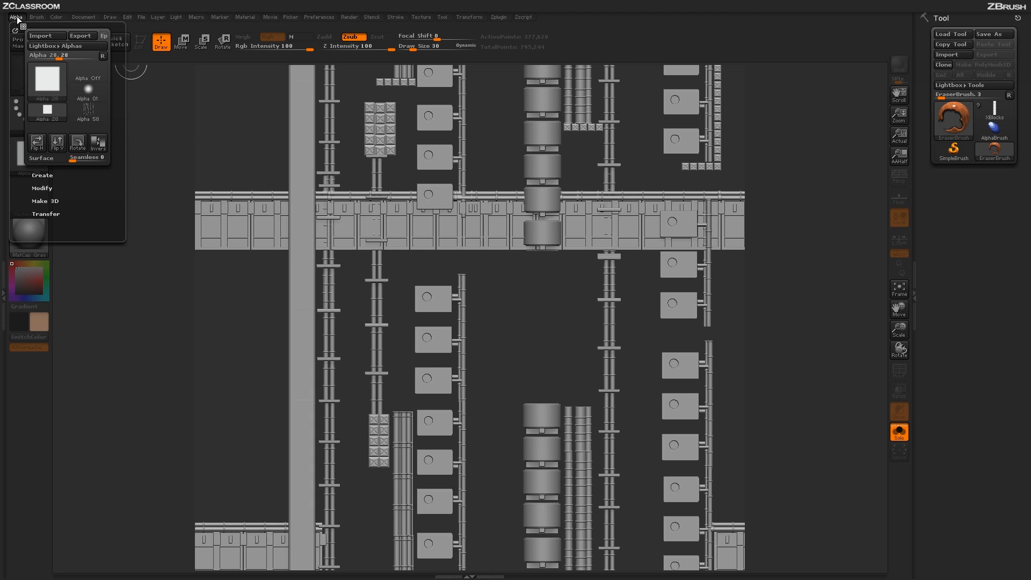
{"action": "mouse_move", "coordinate": [57, 215]}
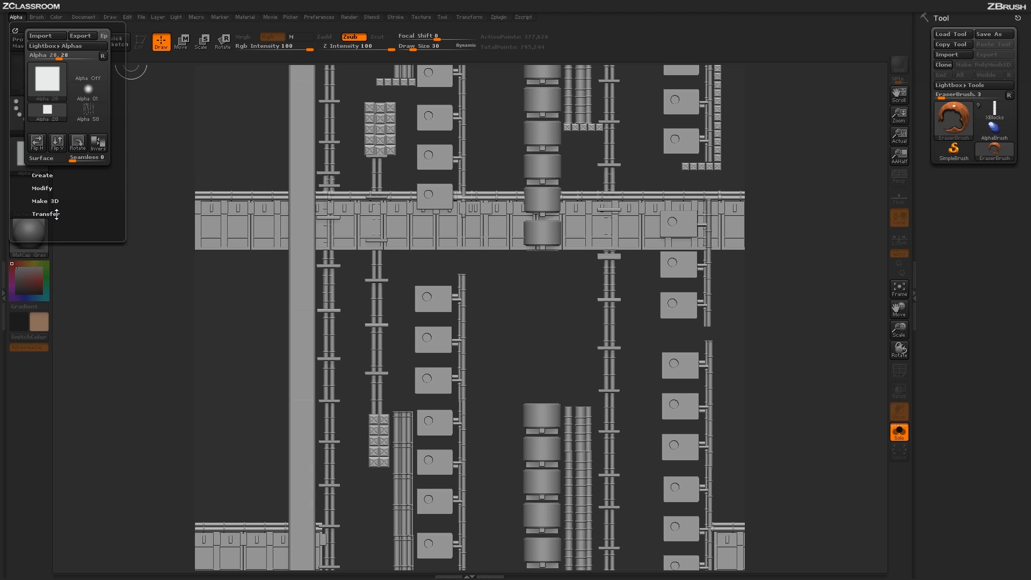
{"action": "left_click", "coordinate": [45, 201]}
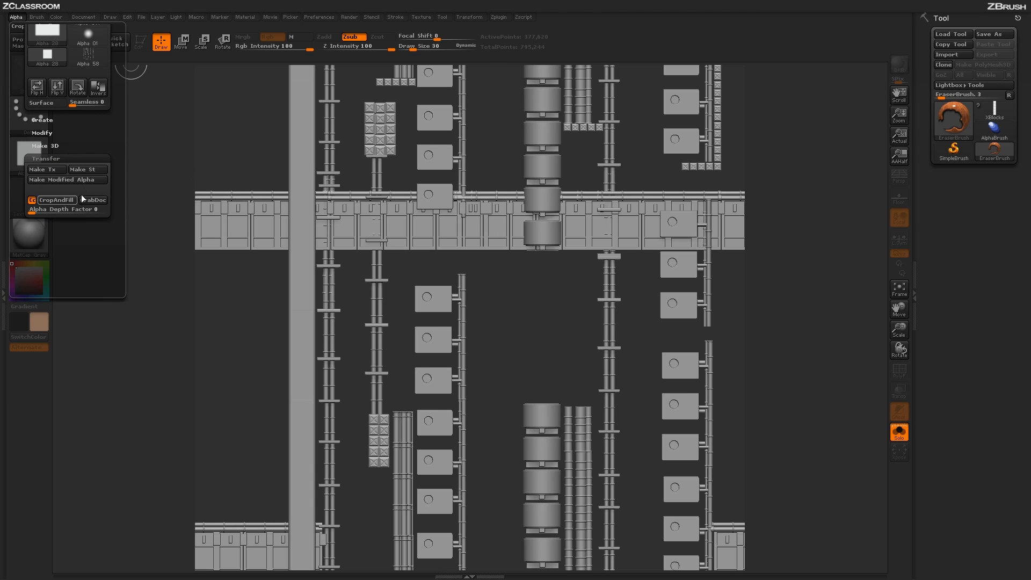
{"action": "mouse_move", "coordinate": [93, 200]}
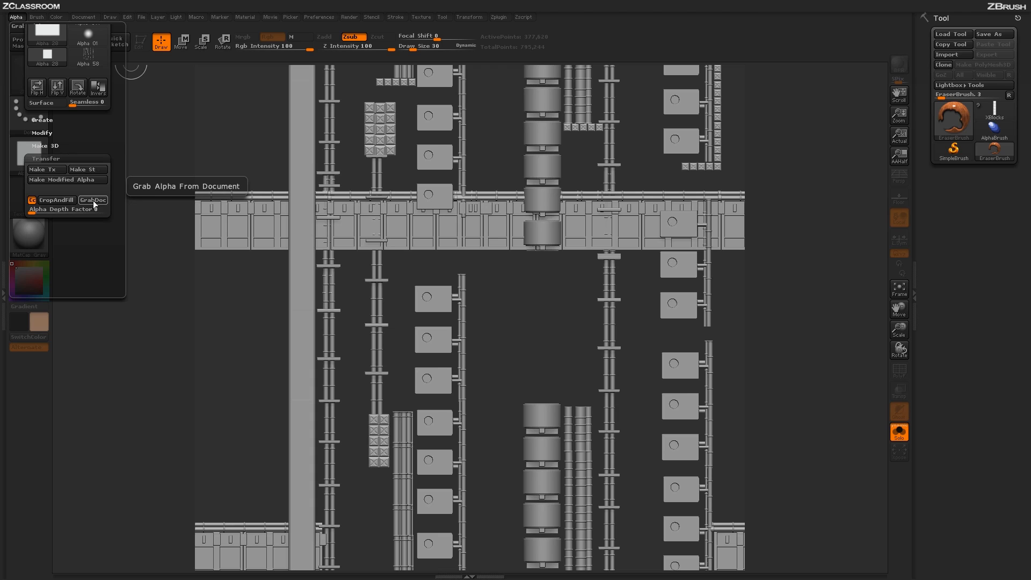
{"action": "left_click", "coordinate": [93, 200]}
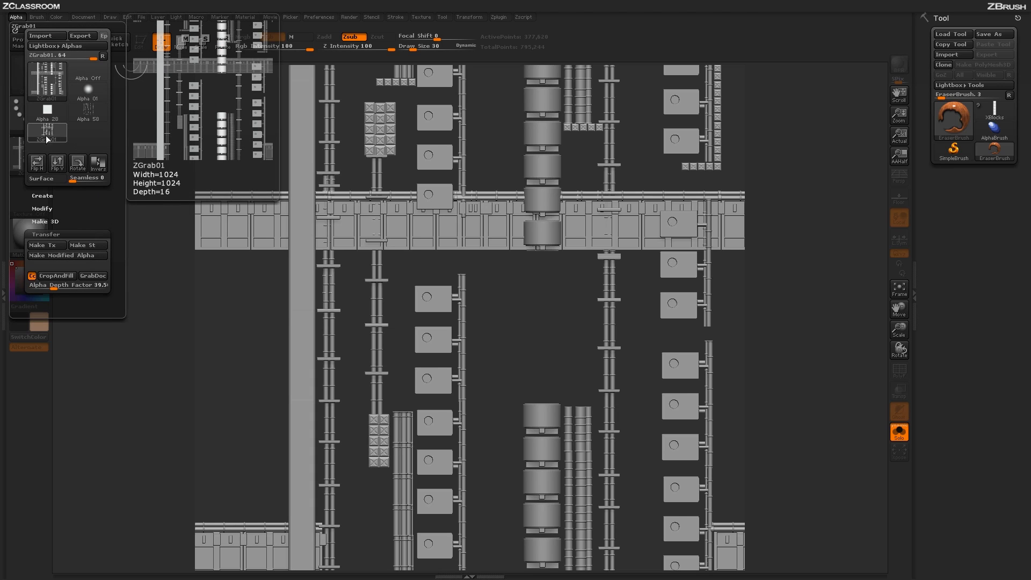
{"action": "mouse_move", "coordinate": [46, 133]}
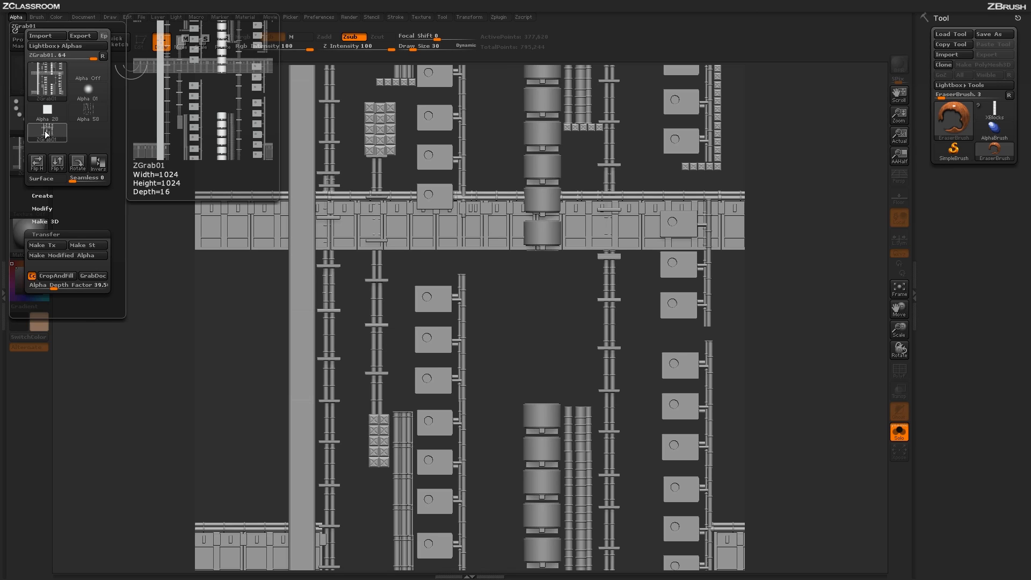
{"action": "mouse_move", "coordinate": [54, 136]}
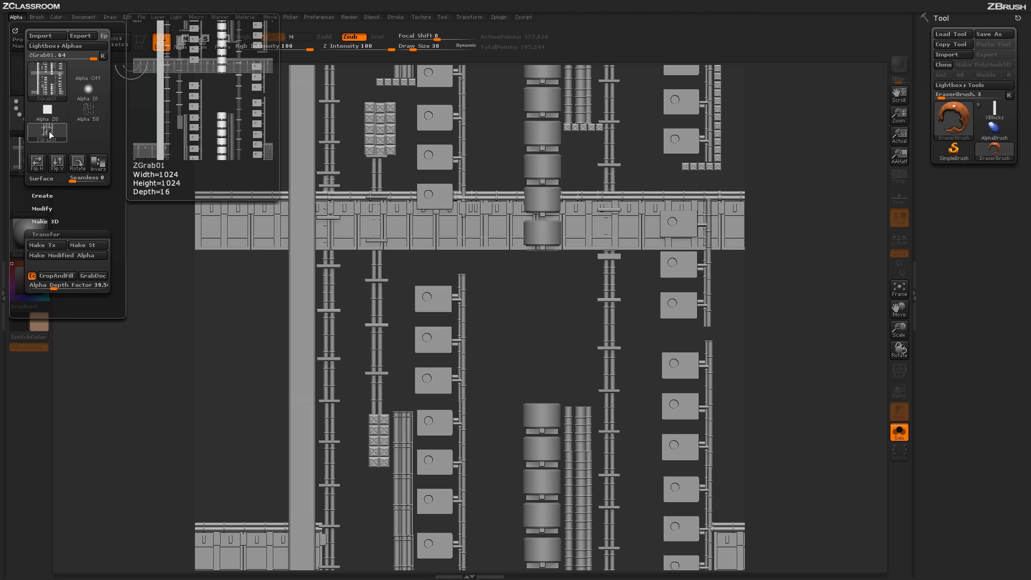
{"action": "mouse_move", "coordinate": [53, 124]}
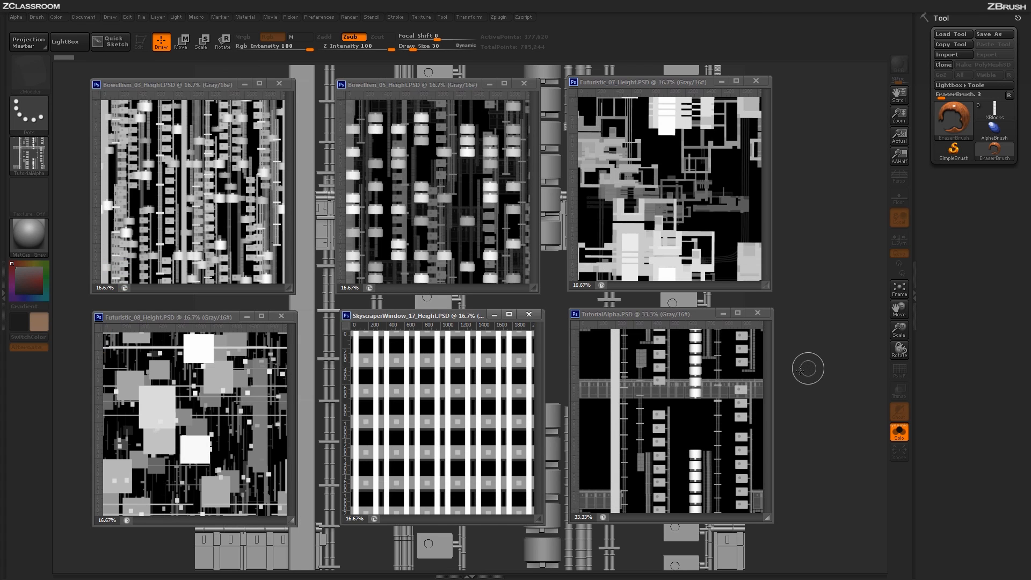
{"action": "mouse_move", "coordinate": [599, 225]}
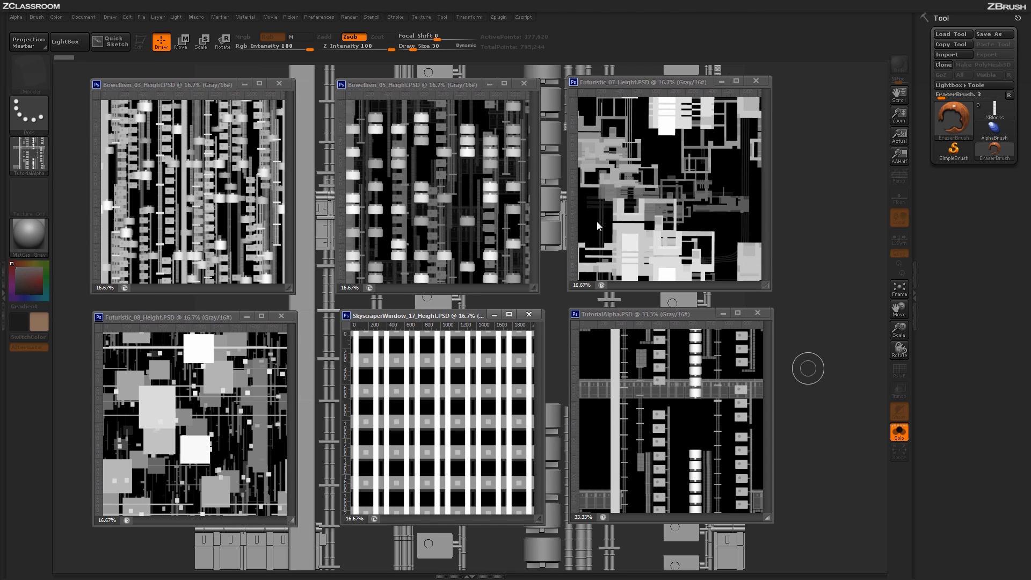
{"action": "mouse_move", "coordinate": [597, 392]}
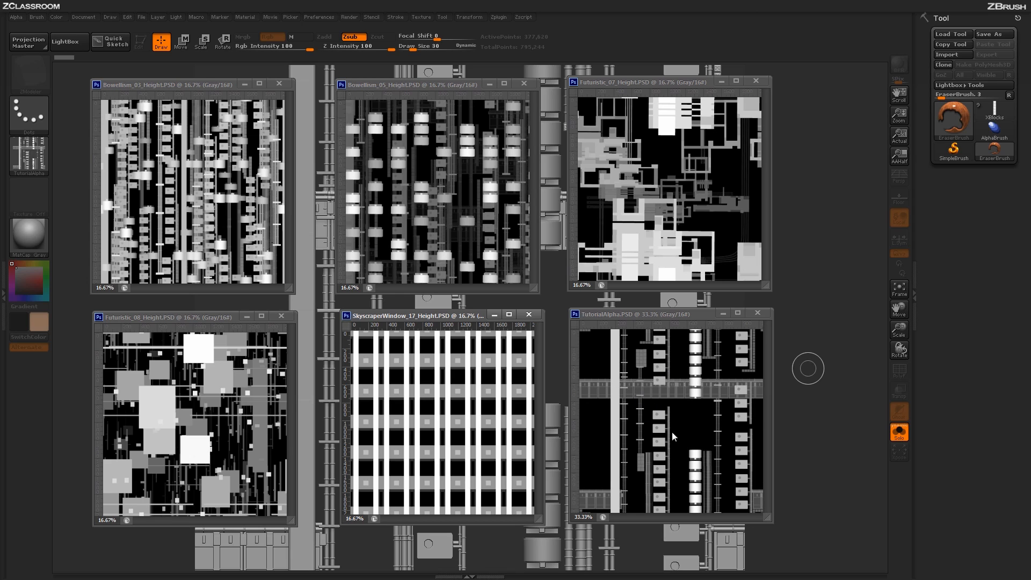
{"action": "mouse_move", "coordinate": [201, 407]}
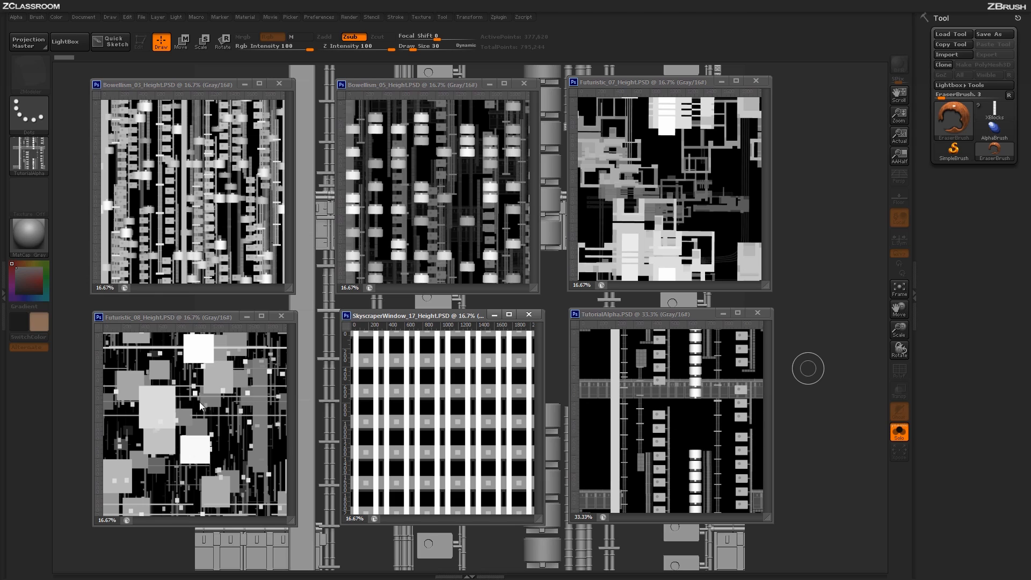
{"action": "mouse_move", "coordinate": [641, 439]}
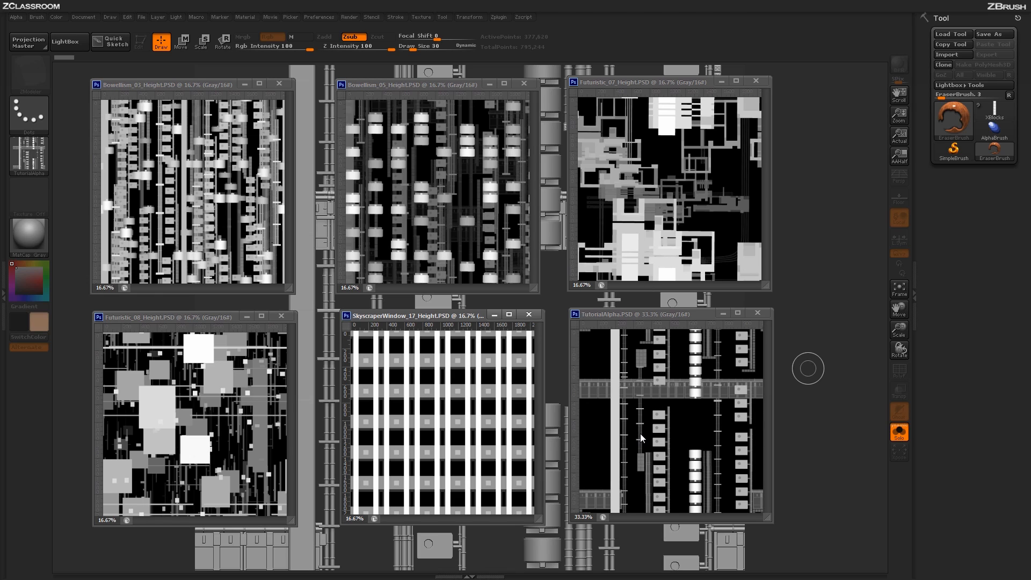
{"action": "mouse_move", "coordinate": [618, 354]}
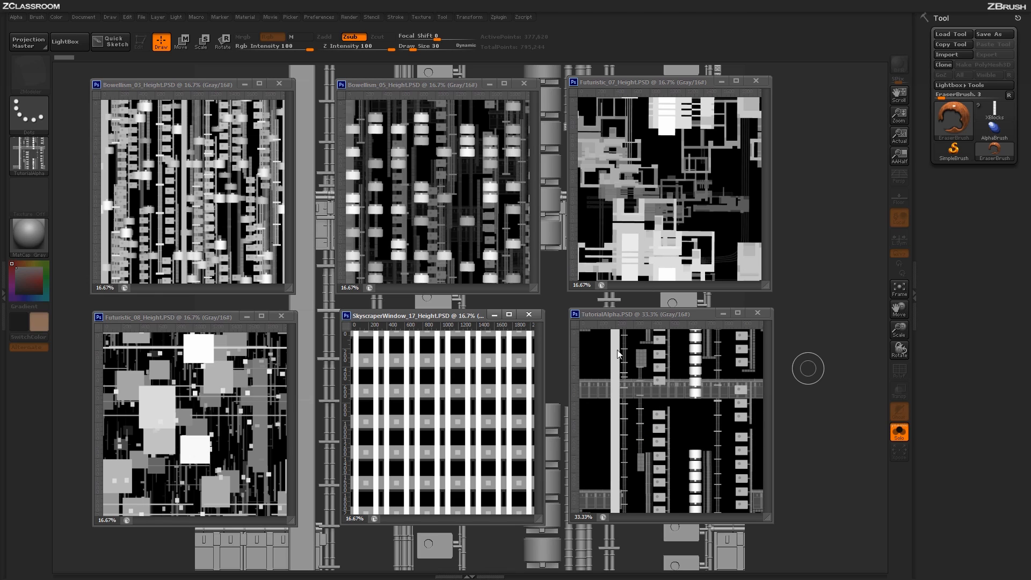
{"action": "mouse_move", "coordinate": [689, 395]}
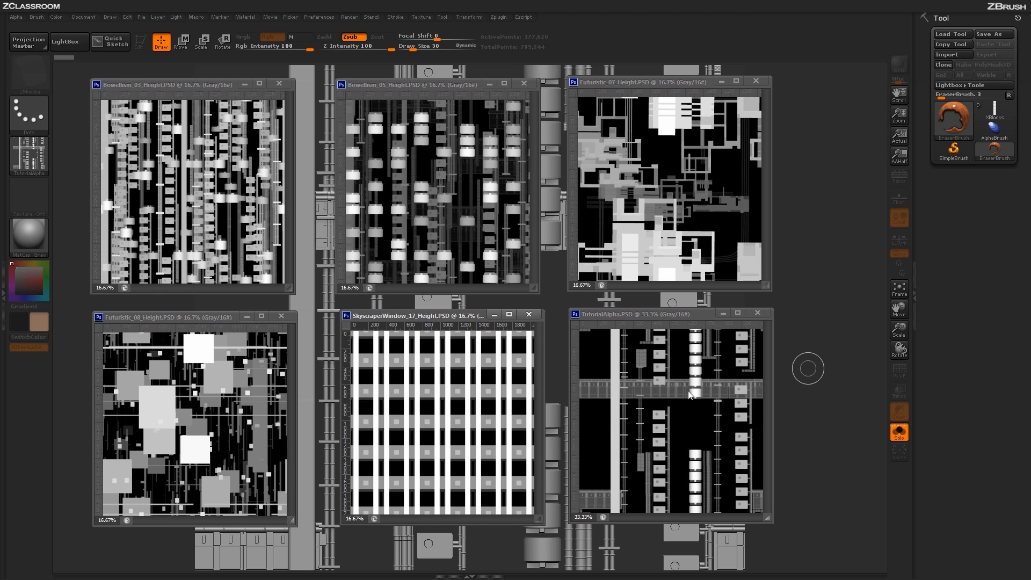
{"action": "mouse_move", "coordinate": [678, 388]}
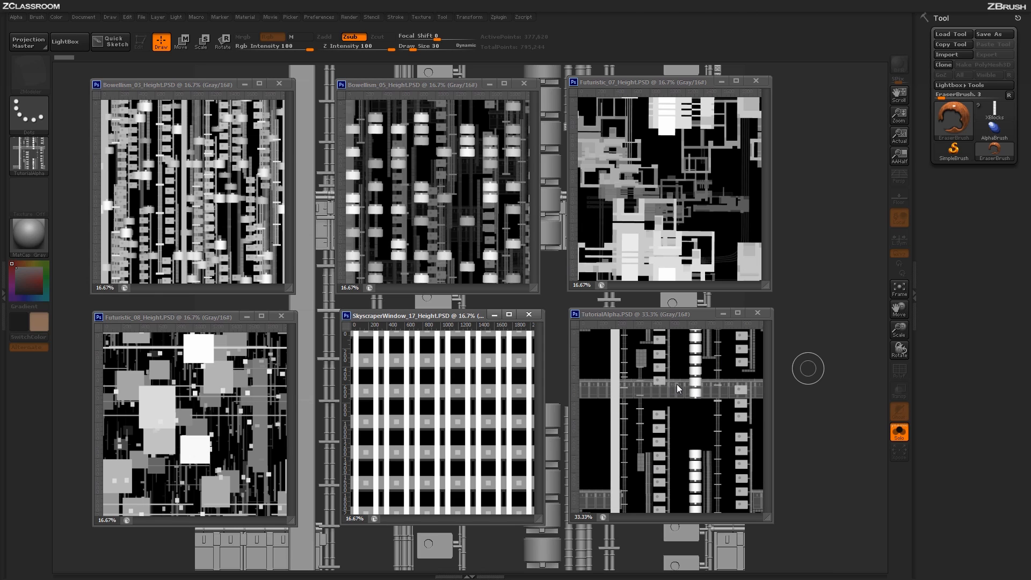
{"action": "mouse_move", "coordinate": [701, 353]}
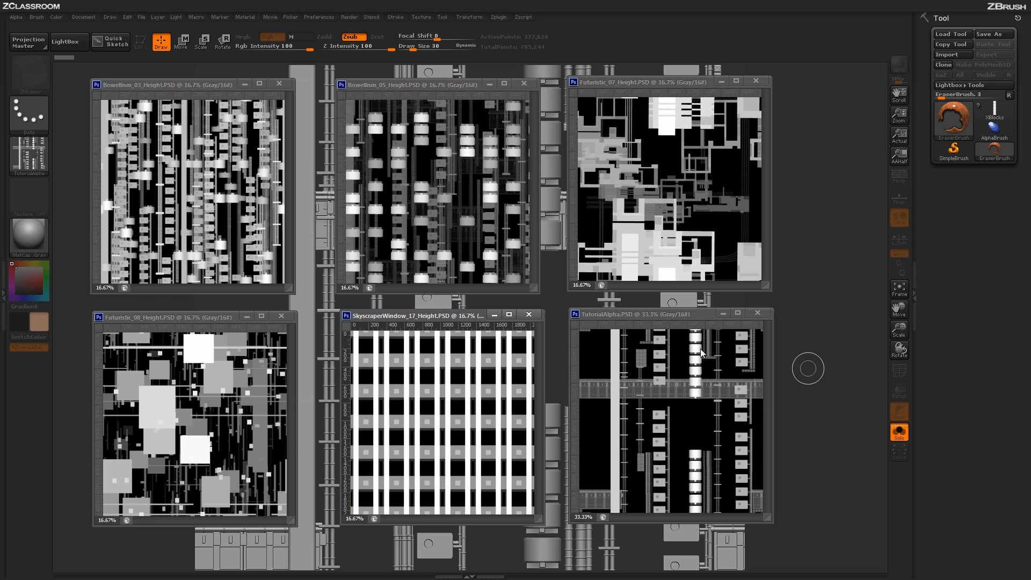
{"action": "mouse_move", "coordinate": [691, 377]}
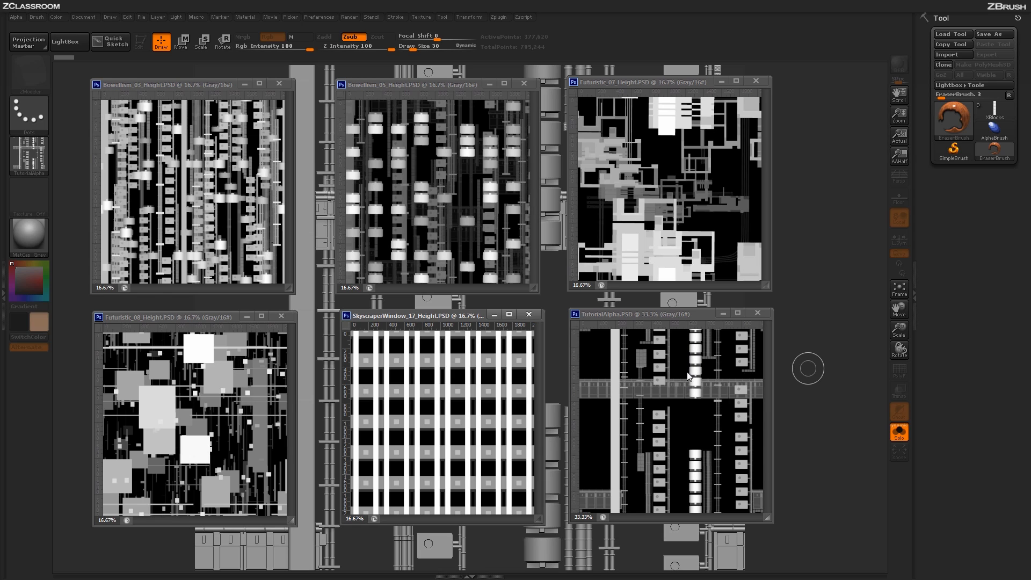
{"action": "mouse_move", "coordinate": [641, 411]}
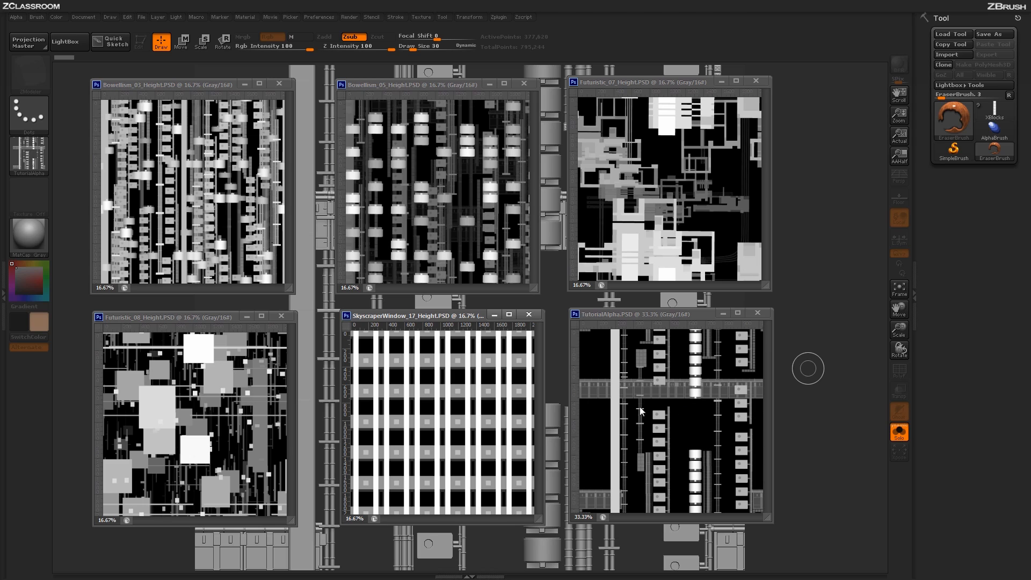
{"action": "mouse_move", "coordinate": [712, 456]}
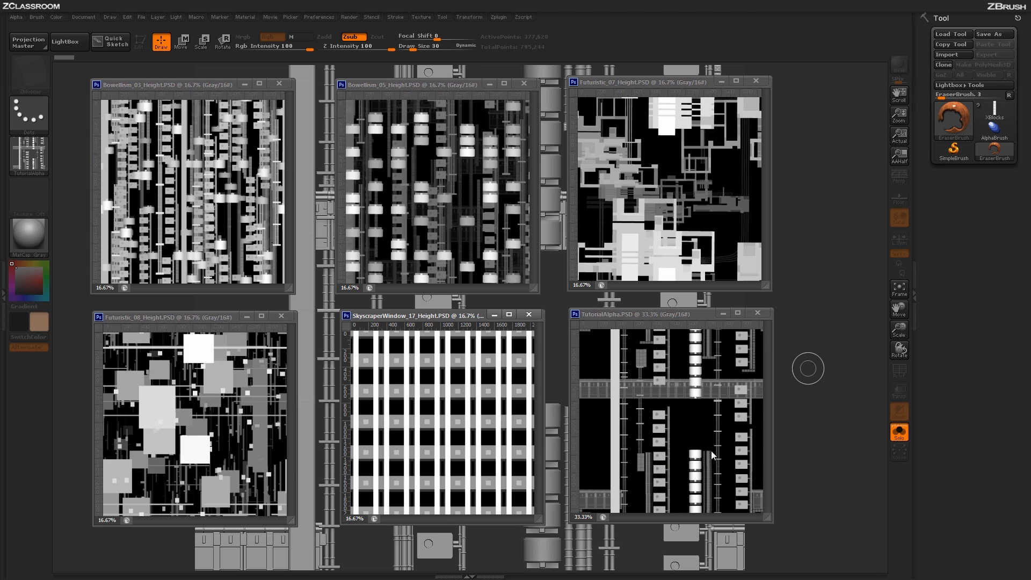
{"action": "mouse_move", "coordinate": [690, 392]}
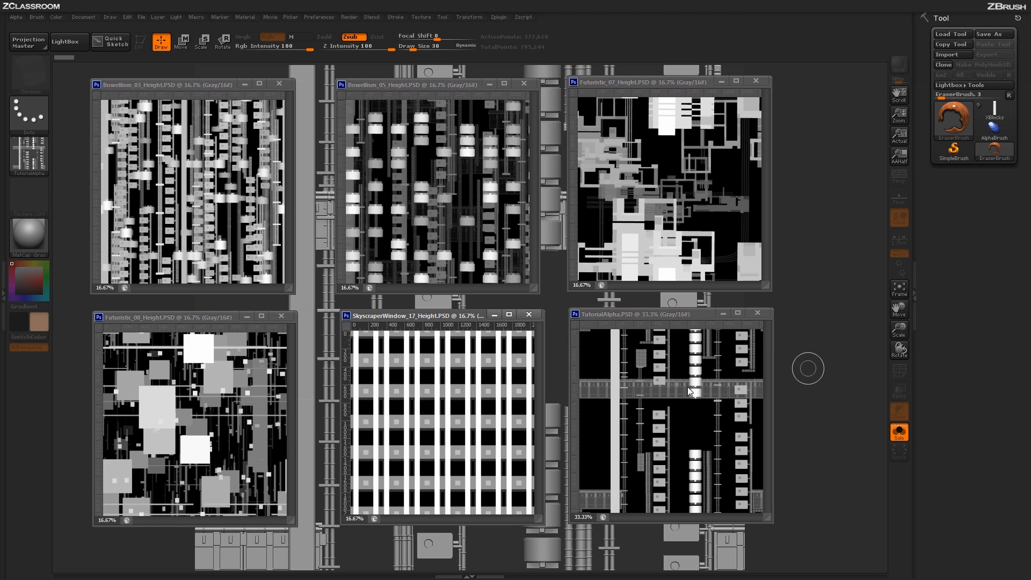
{"action": "mouse_move", "coordinate": [696, 439]}
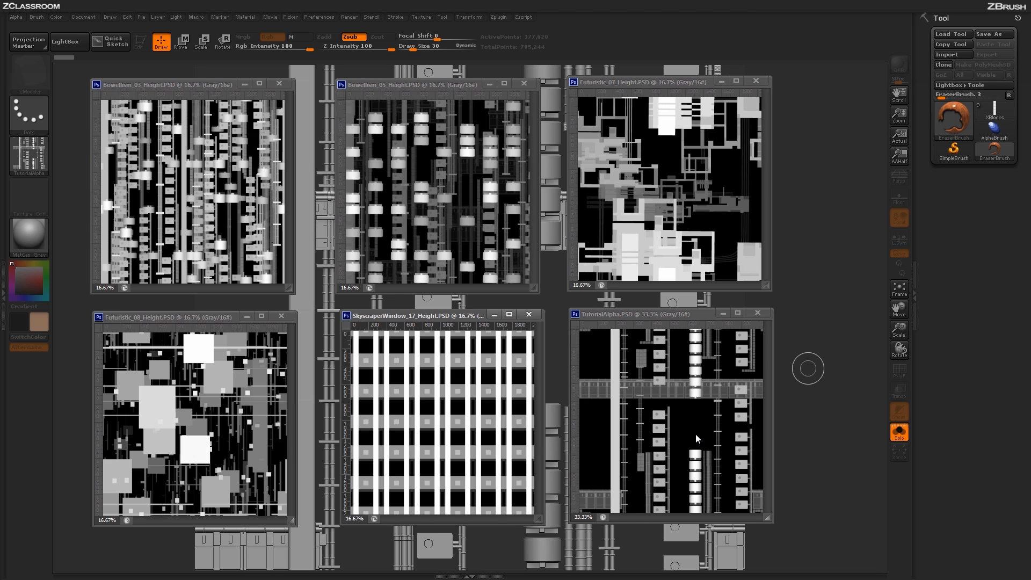
{"action": "mouse_move", "coordinate": [677, 436]}
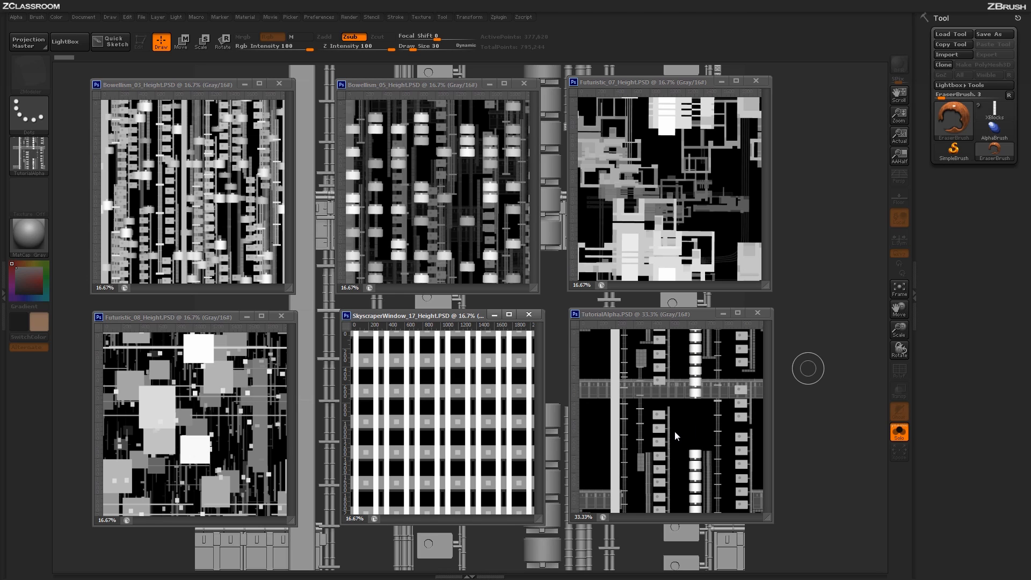
{"action": "mouse_move", "coordinate": [685, 420]}
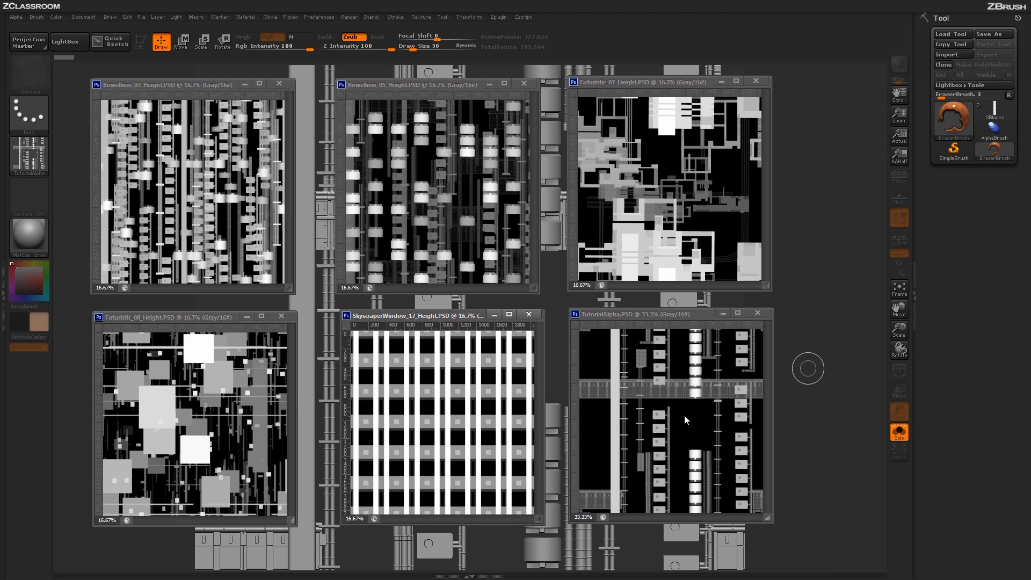
{"action": "mouse_move", "coordinate": [702, 395]}
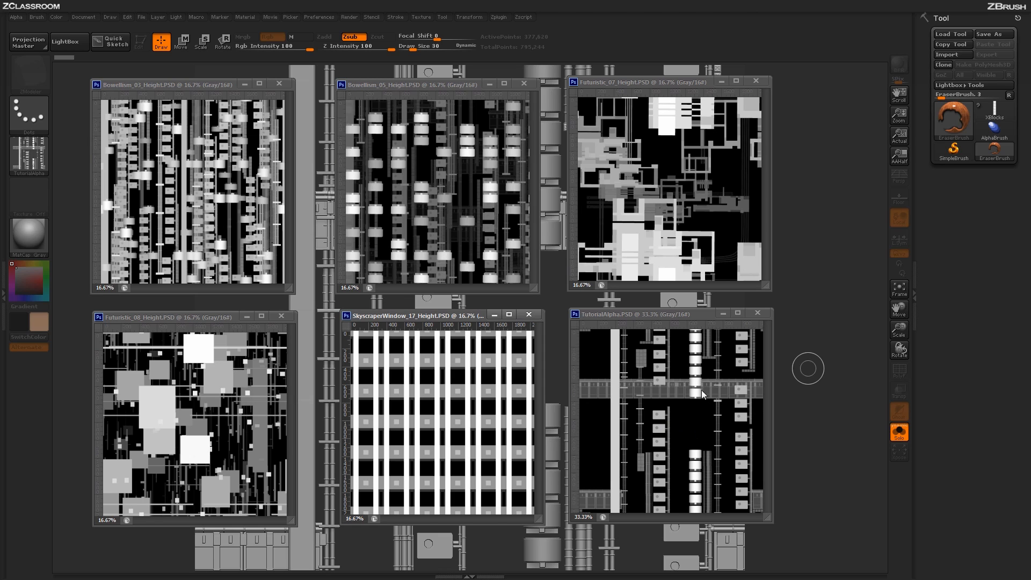
{"action": "mouse_move", "coordinate": [689, 433]}
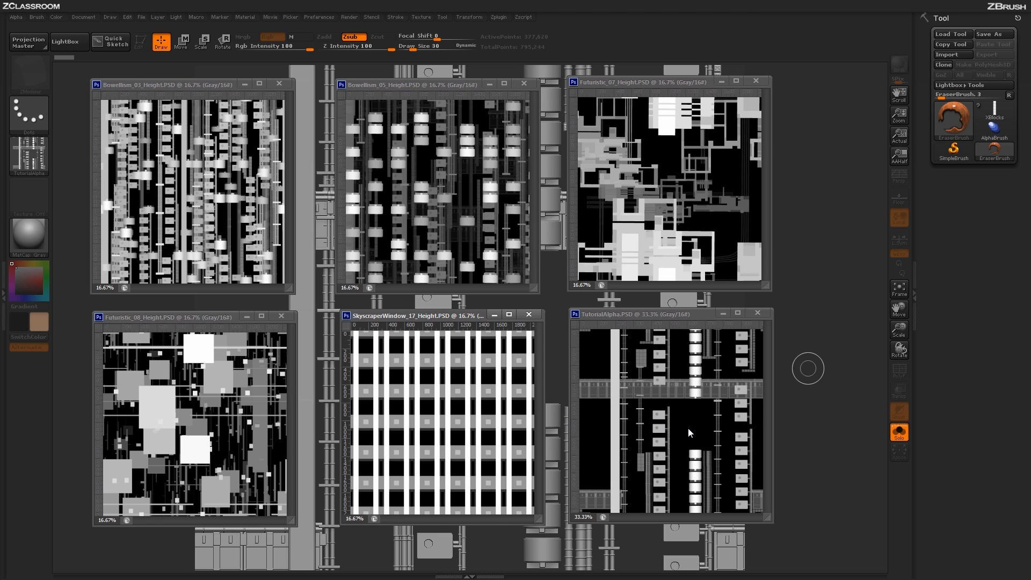